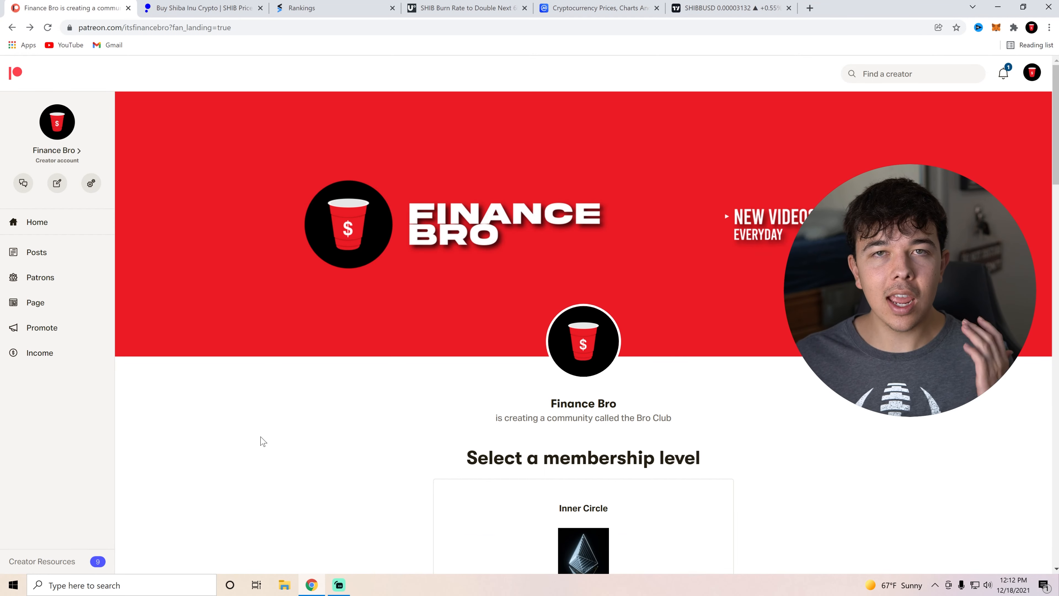
Reveal the full $10 Inner Circle tier description with its benefits and billing notes
{"action": "scroll", "scroll_direction": "down", "scroll_amount": 3}
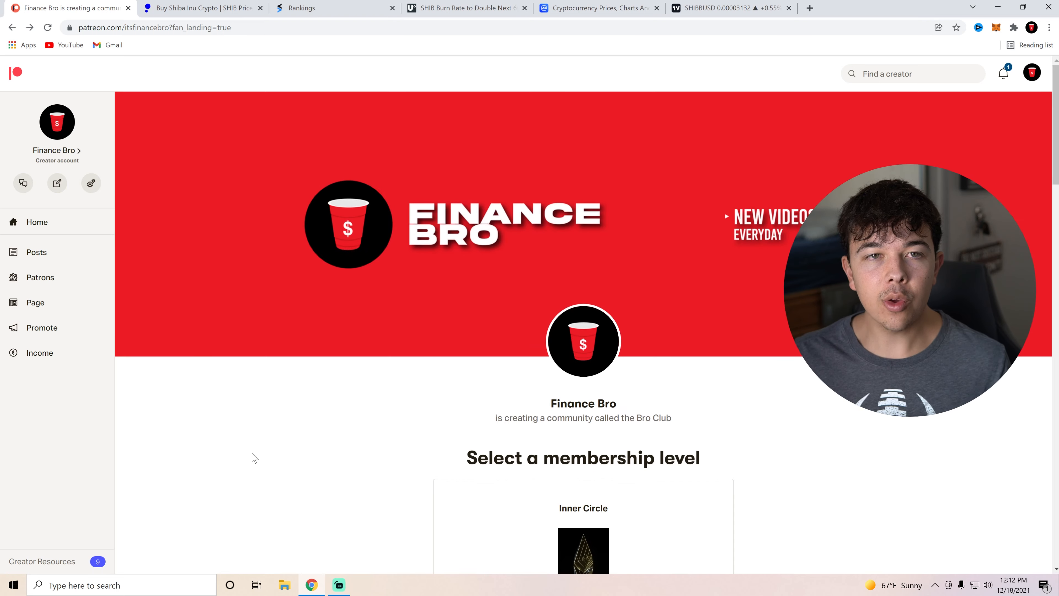
{"action": "scroll", "scroll_direction": "down", "scroll_amount": 3}
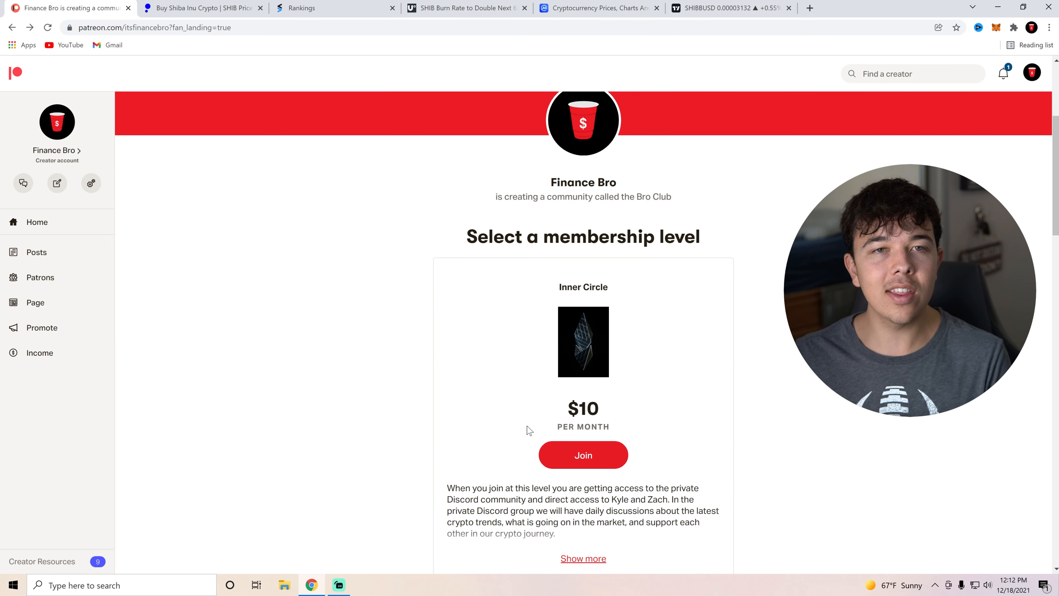
{"action": "scroll", "scroll_direction": "down", "scroll_amount": 3}
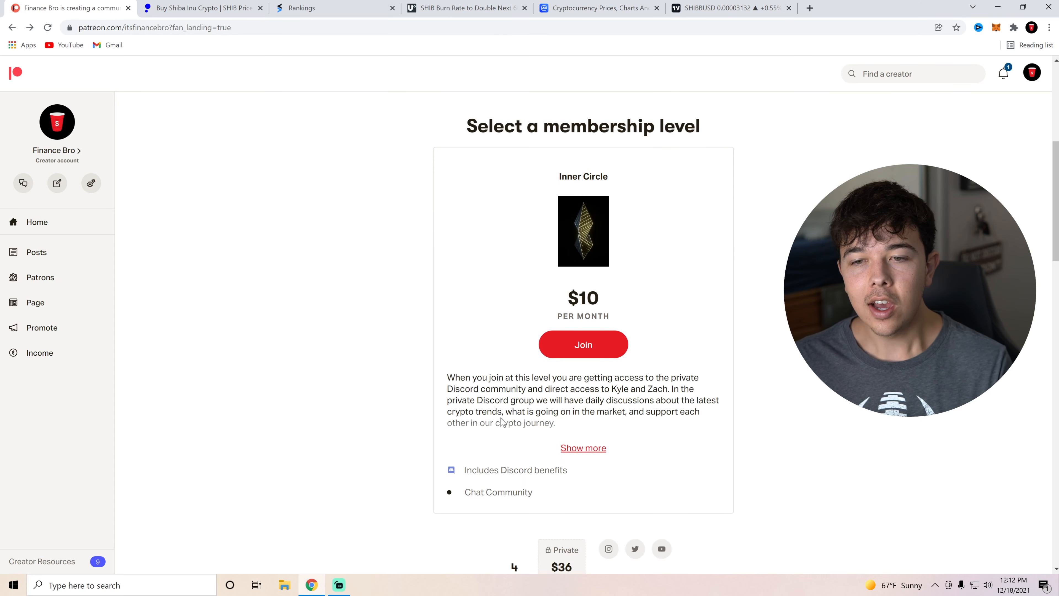
{"action": "left_click", "coordinate": [582, 447]}
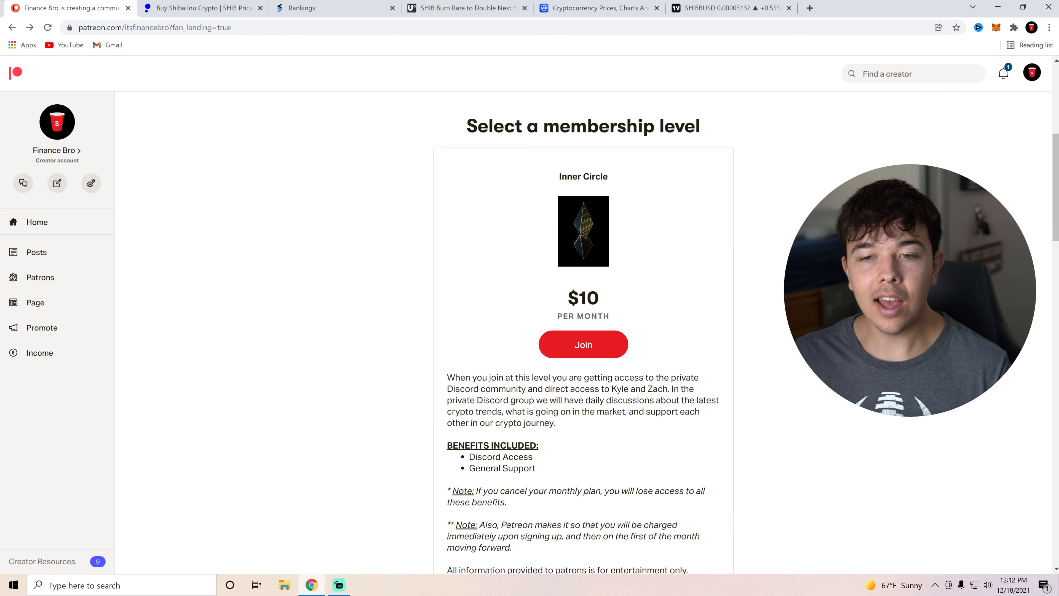
{"action": "mouse_move", "coordinate": [409, 408]}
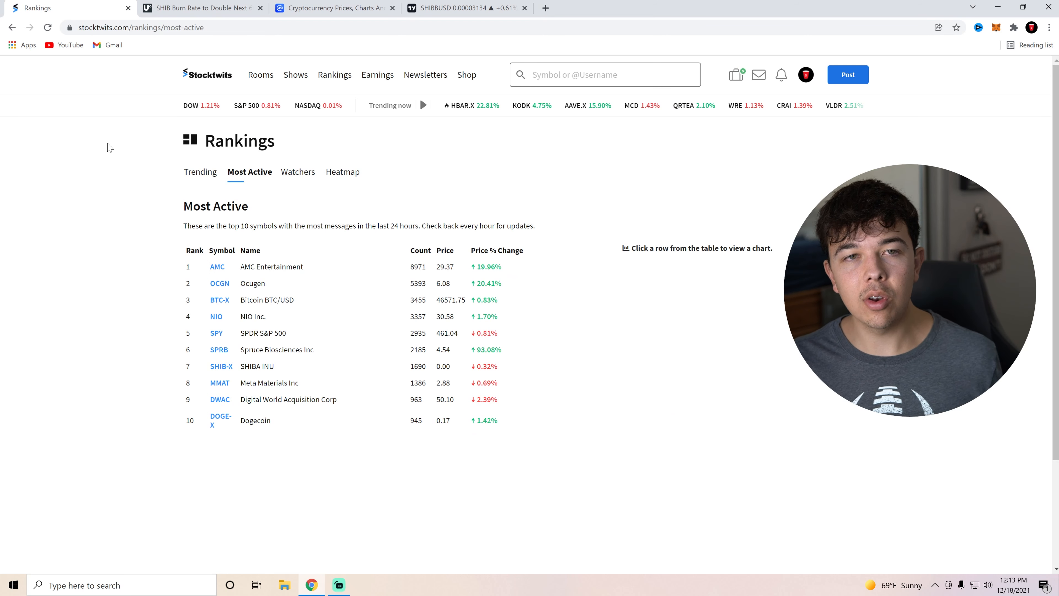
{"action": "mouse_move", "coordinate": [131, 154]}
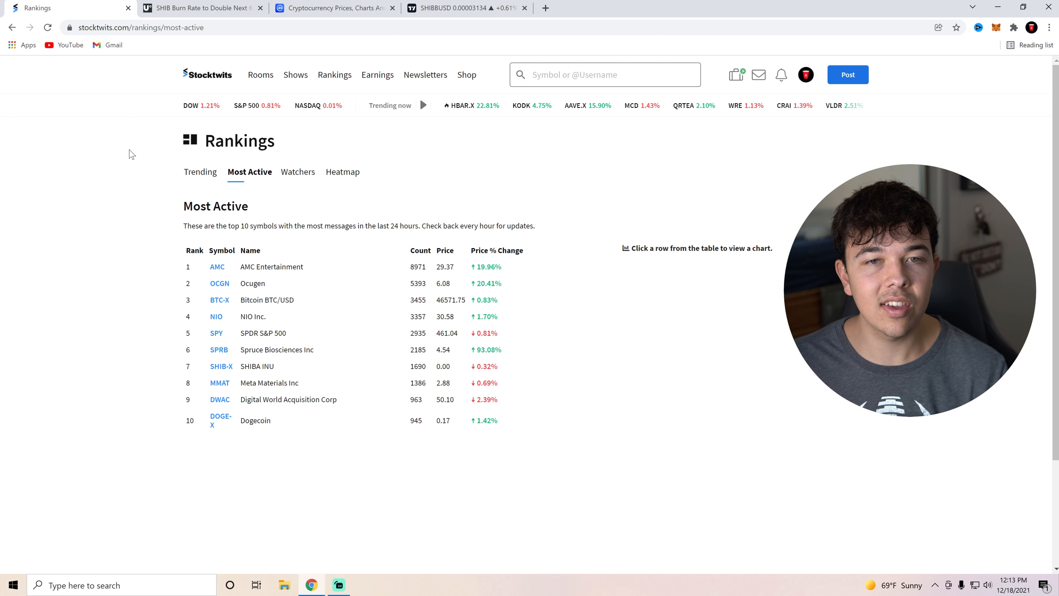
{"action": "mouse_move", "coordinate": [114, 141]}
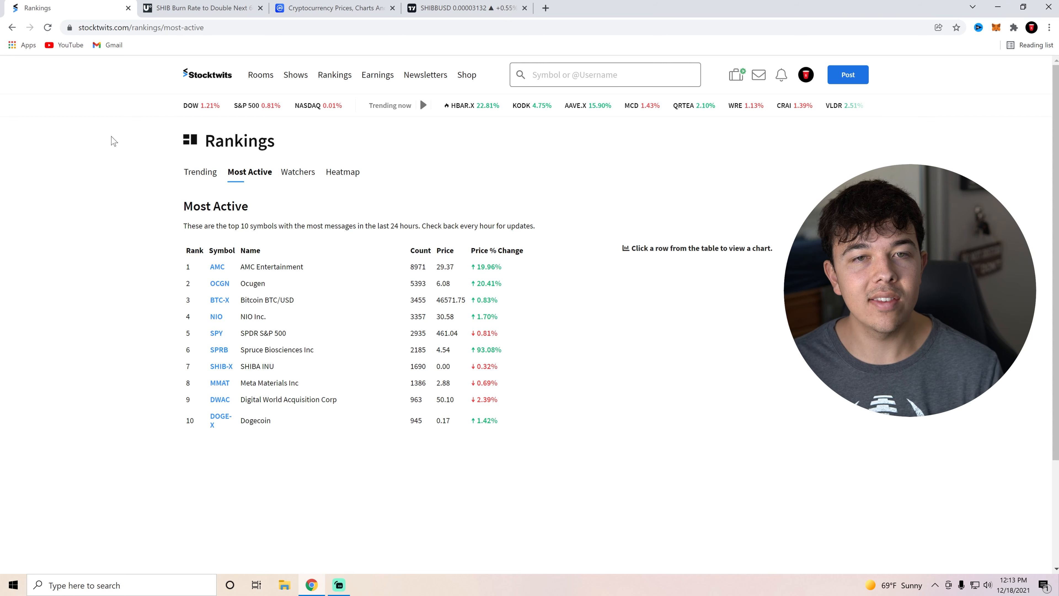
{"action": "mouse_move", "coordinate": [126, 148]}
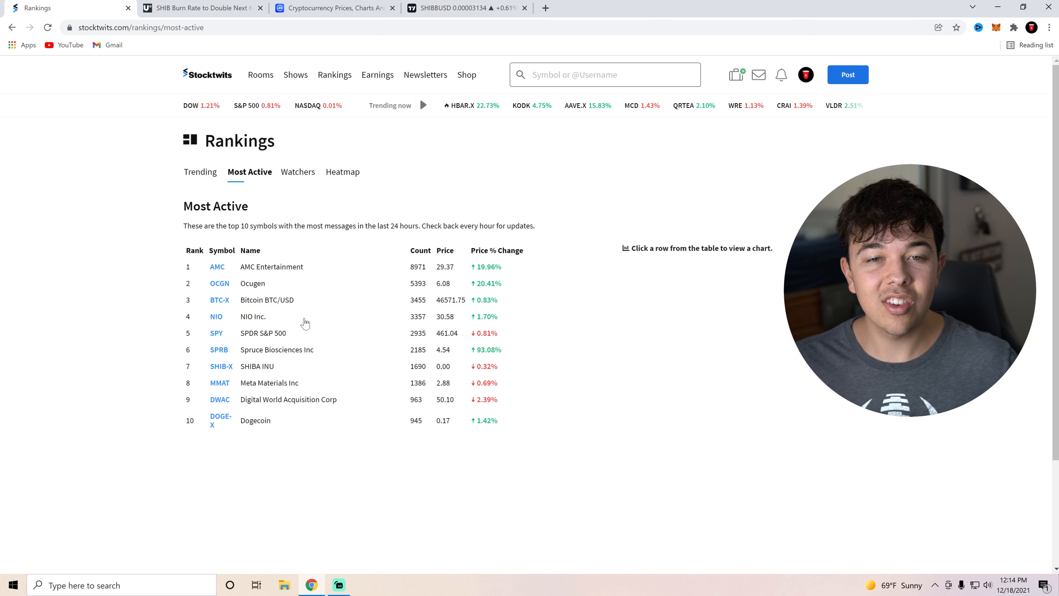
{"action": "mouse_move", "coordinate": [215, 371]}
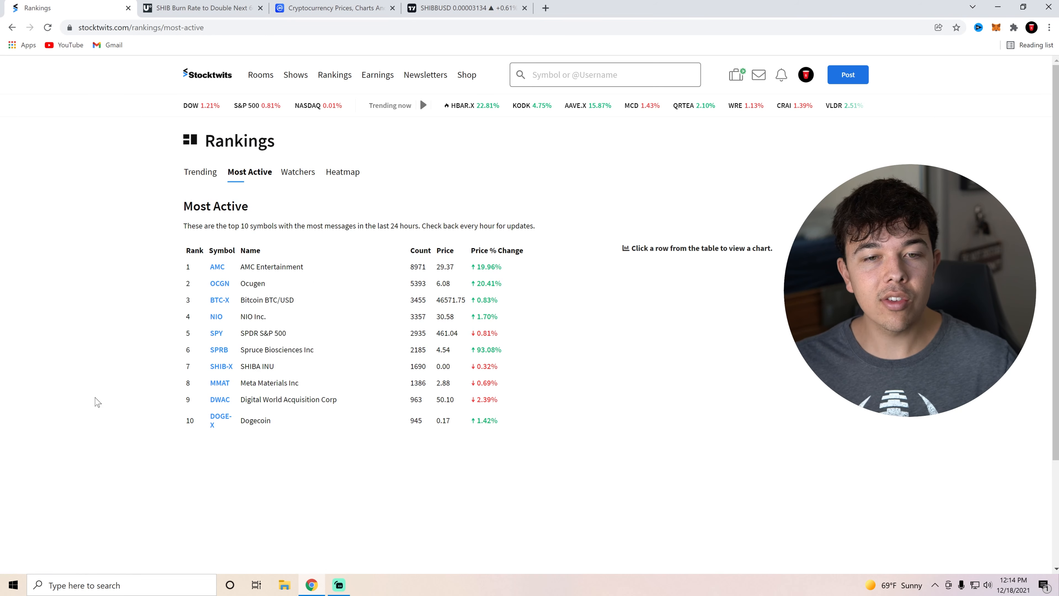
{"action": "mouse_move", "coordinate": [102, 394]}
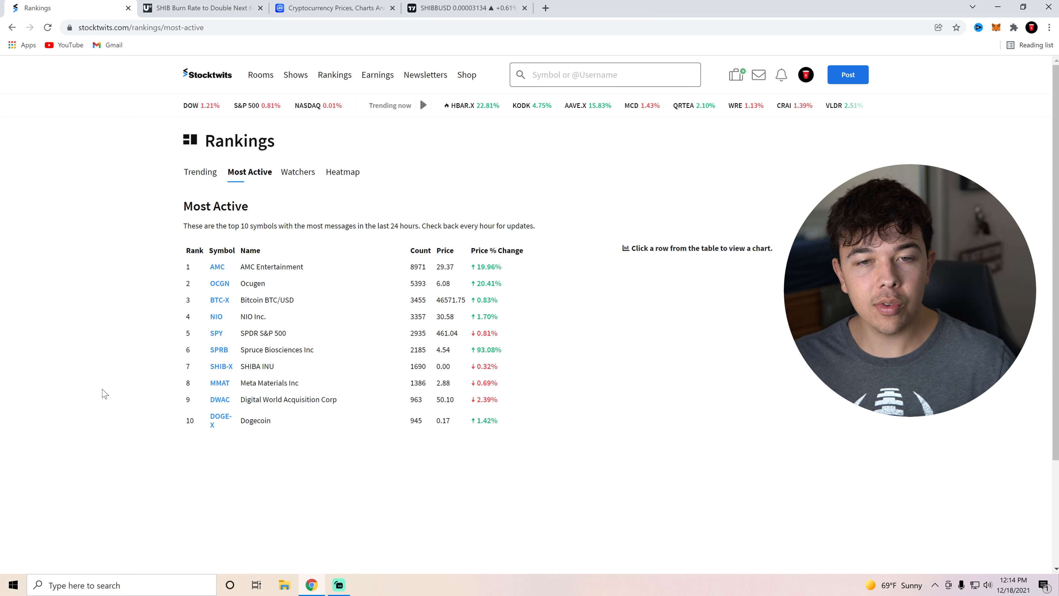
{"action": "mouse_move", "coordinate": [225, 322]}
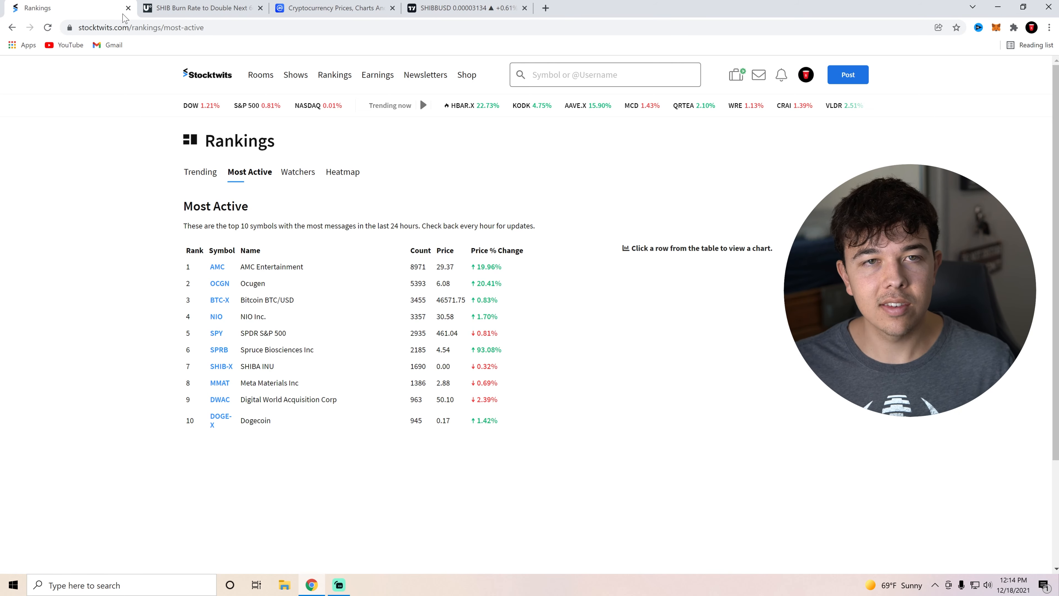
Leave Stocktwits and read down to the paragraph on Steven Cooper doubling the SHIB burn rate
{"action": "left_click", "coordinate": [127, 7]}
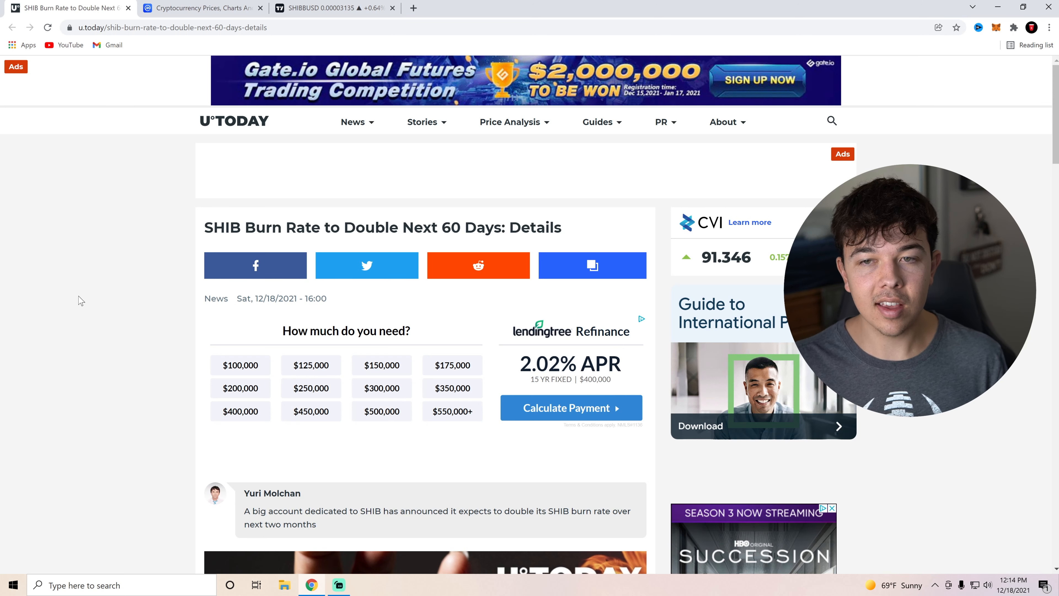
{"action": "scroll", "scroll_direction": "down", "scroll_amount": 3}
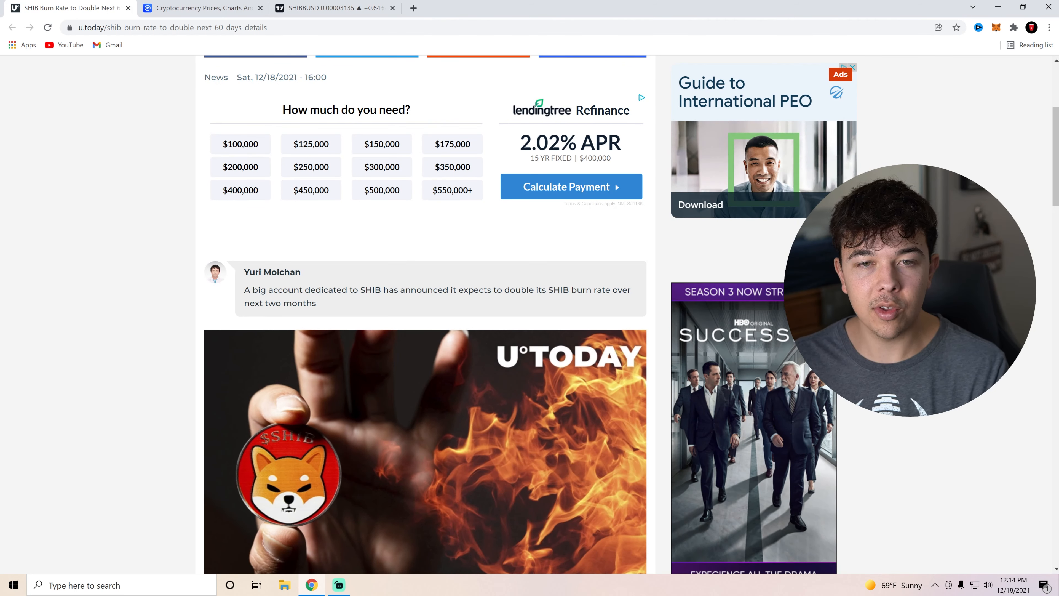
{"action": "scroll", "scroll_direction": "down", "scroll_amount": 3}
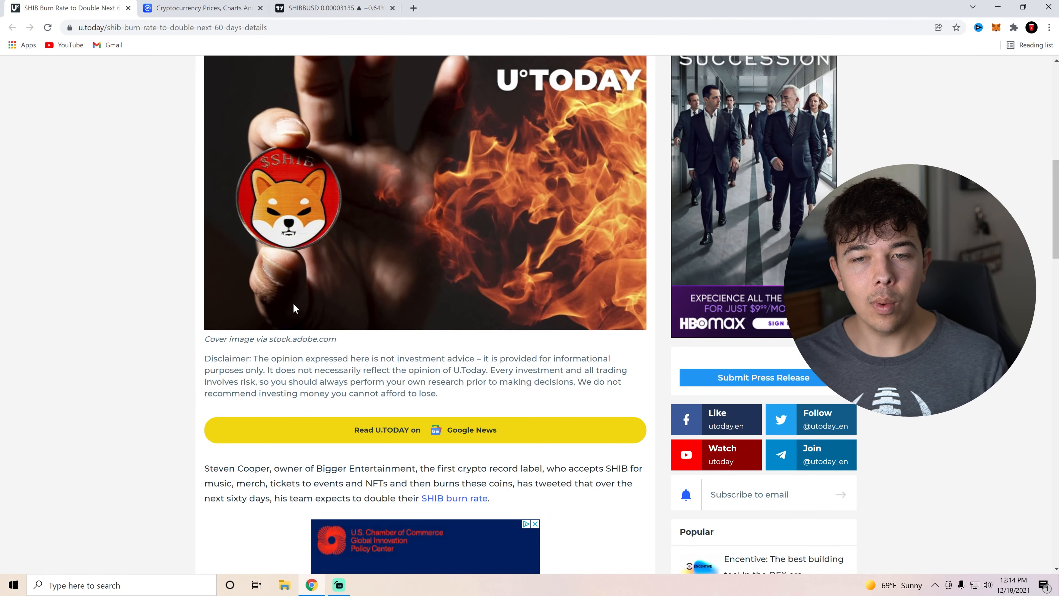
{"action": "scroll", "scroll_direction": "down", "scroll_amount": 3}
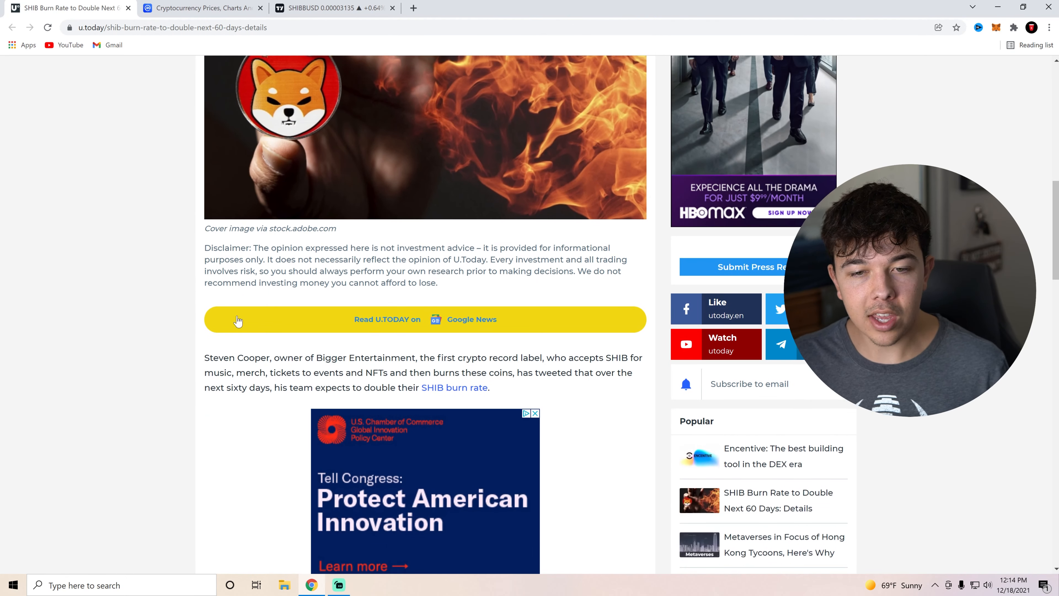
{"action": "mouse_move", "coordinate": [465, 347]}
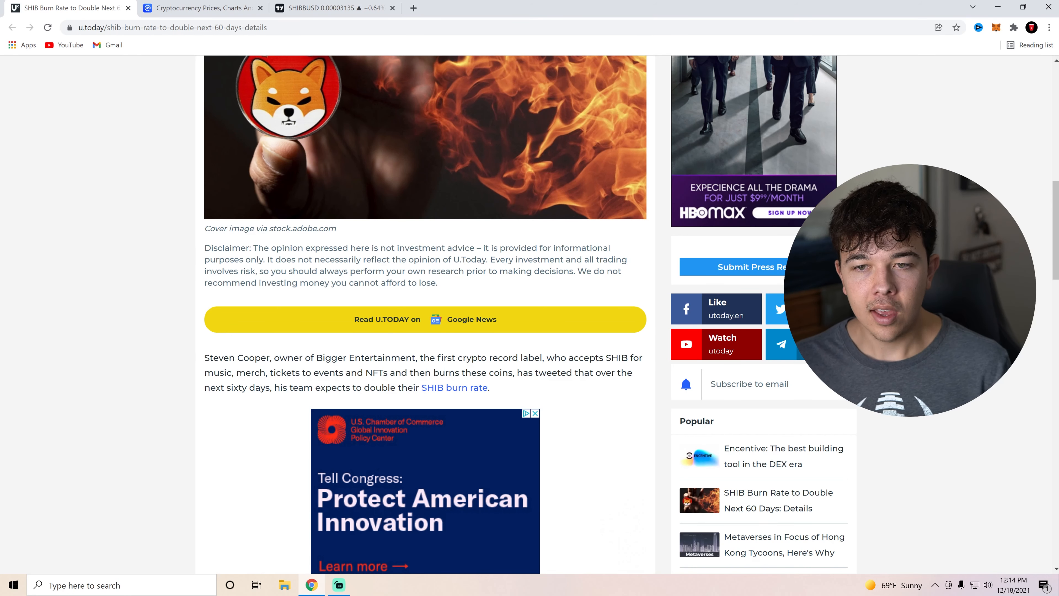
{"action": "left_click_drag", "start_coordinate": [292, 372], "coordinate": [513, 372]}
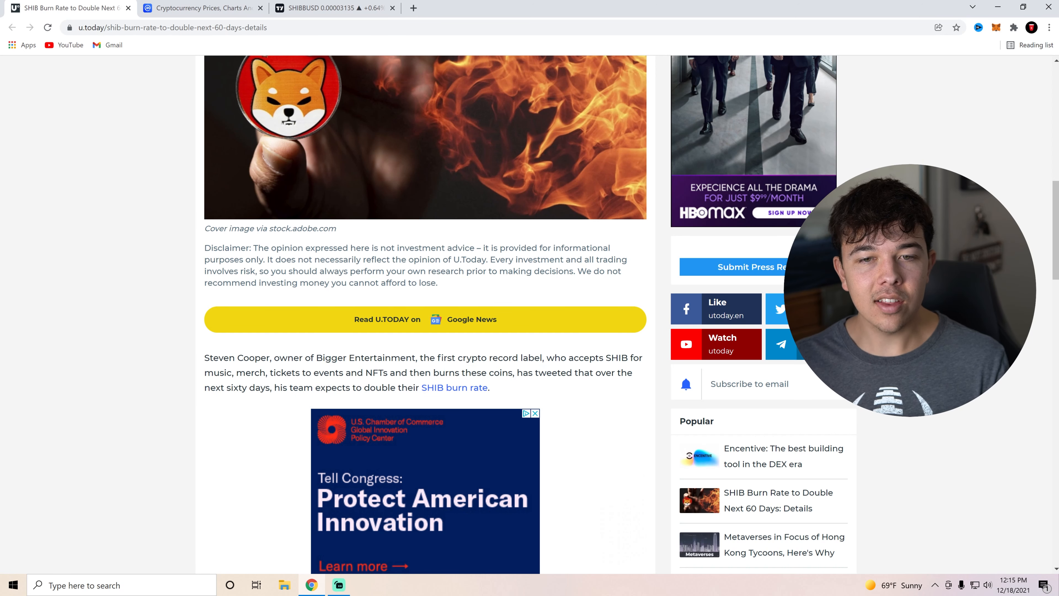
{"action": "left_click_drag", "start_coordinate": [293, 387], "coordinate": [491, 387]}
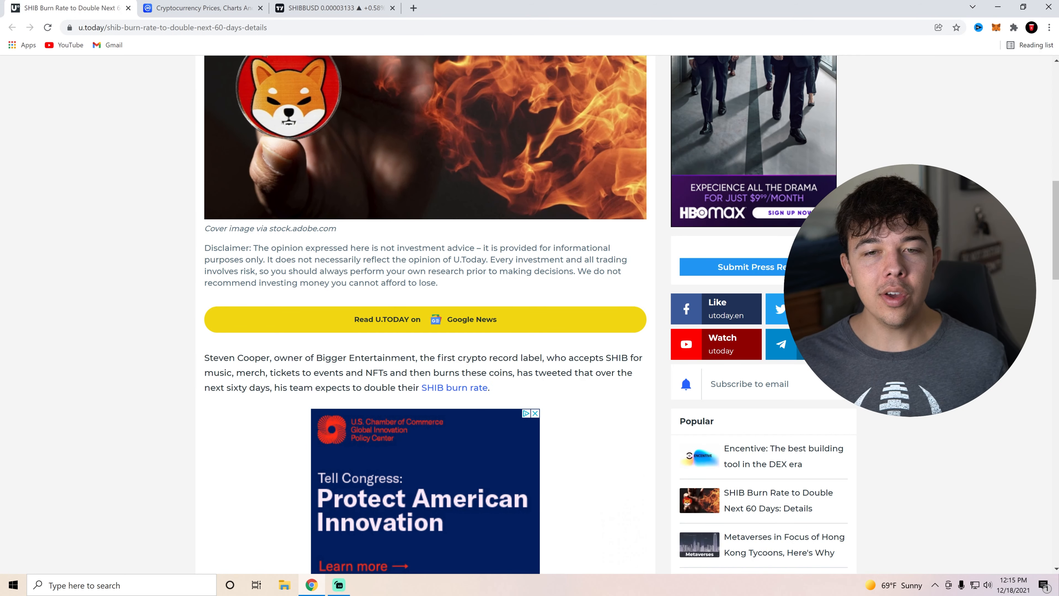
Highlight the Bigger Entertainment SHIB burn-party paragraph, then clear the selection
{"action": "left_click_drag", "start_coordinate": [204, 358], "coordinate": [489, 387]}
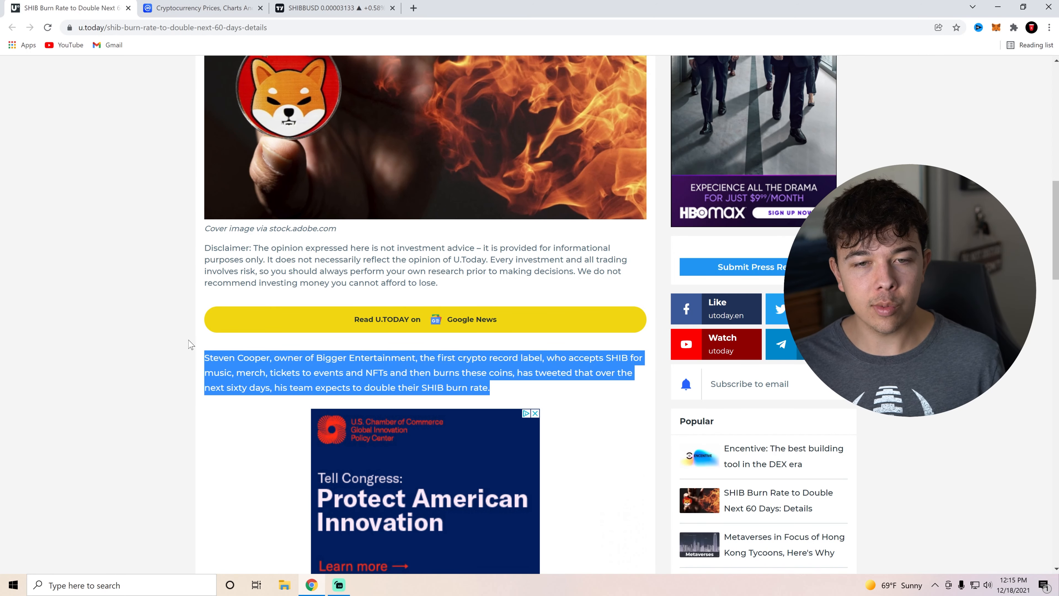
{"action": "left_click", "coordinate": [198, 349]}
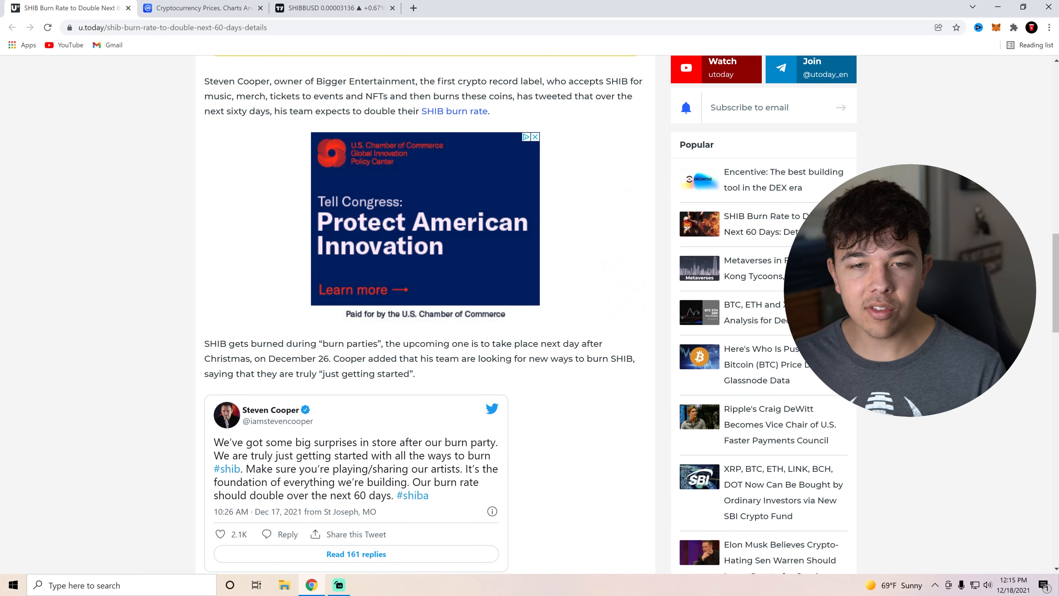
{"action": "left_click_drag", "start_coordinate": [205, 373], "coordinate": [417, 373]}
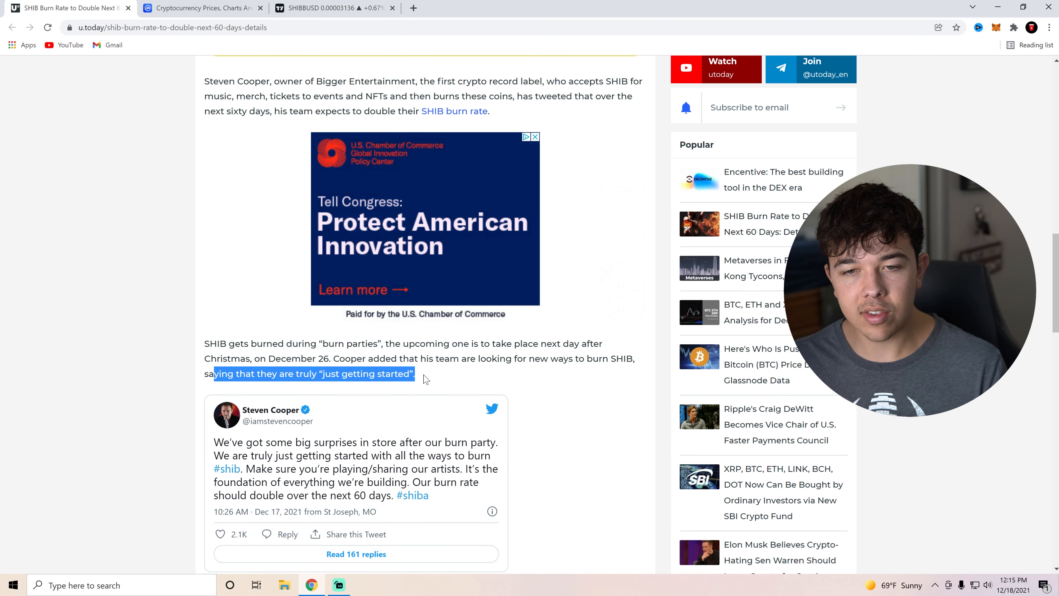
{"action": "scroll", "scroll_direction": "down", "scroll_amount": 3}
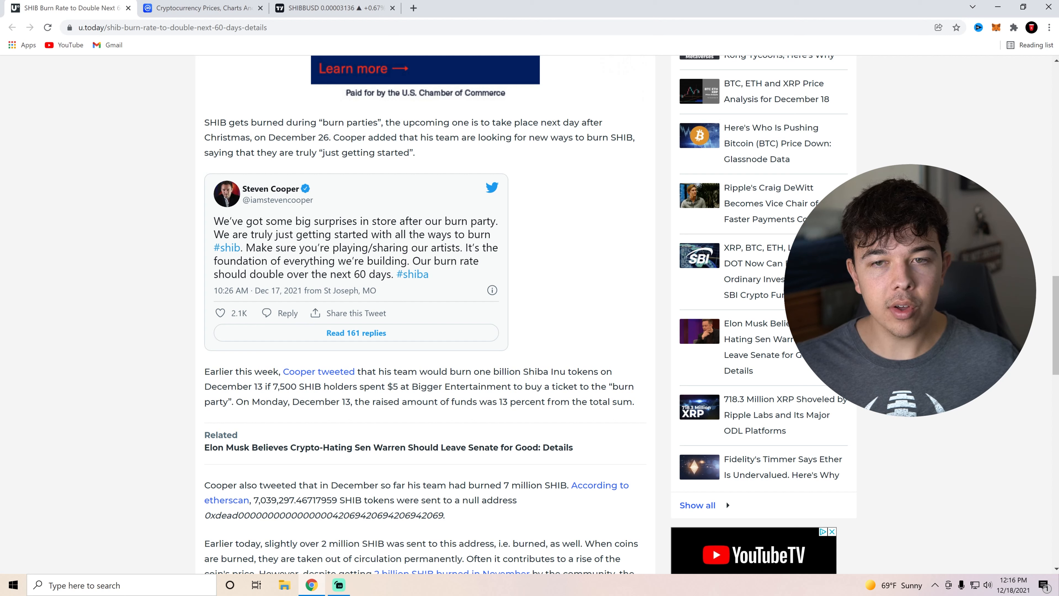
{"action": "left_click_drag", "start_coordinate": [275, 274], "coordinate": [430, 273]}
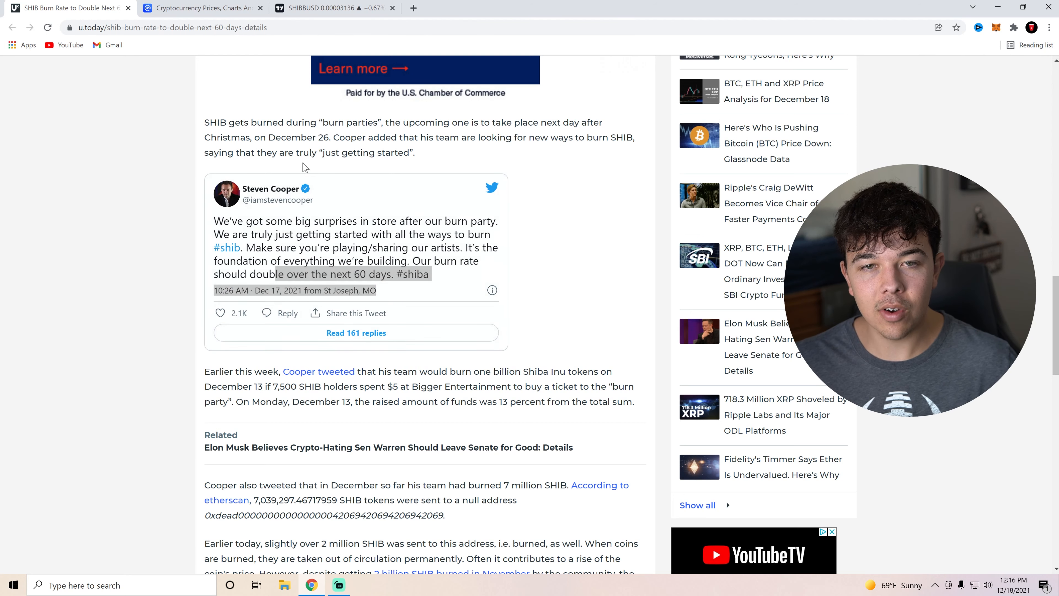
{"action": "scroll", "scroll_direction": "down", "scroll_amount": 3}
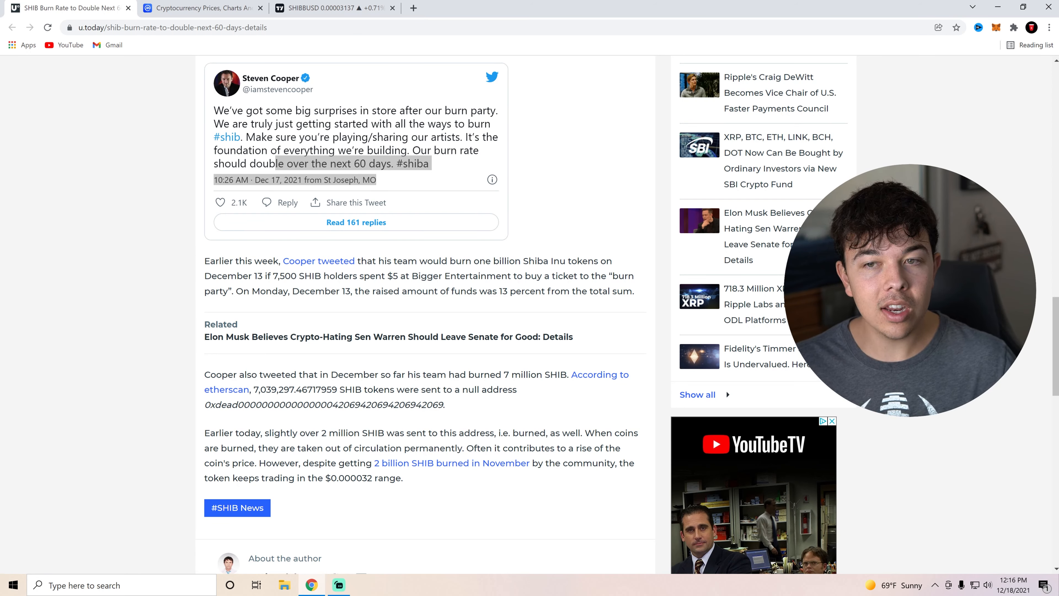
{"action": "double_click", "coordinate": [255, 275]}
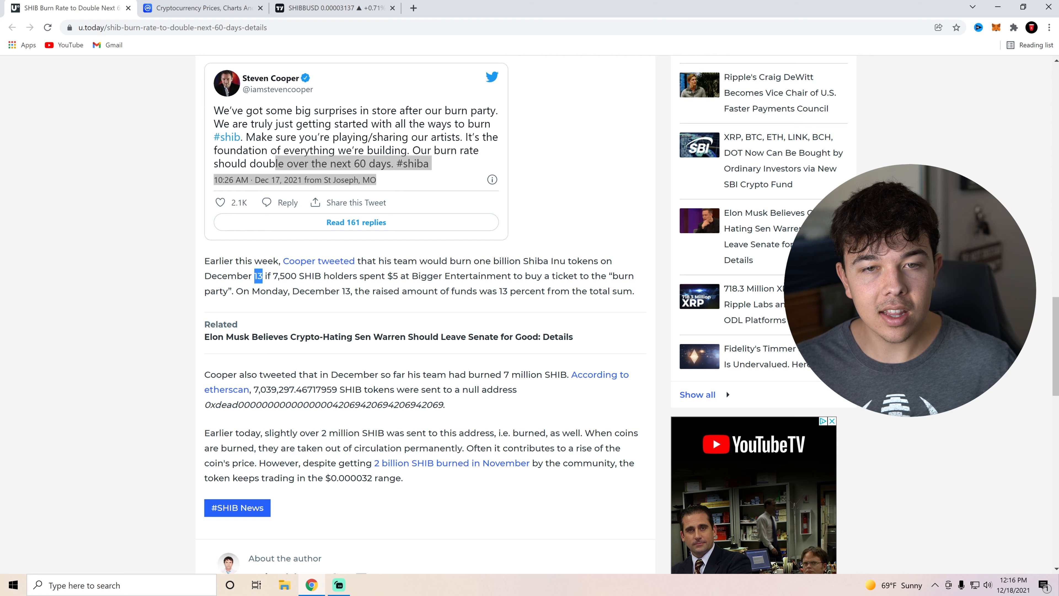
{"action": "left_click_drag", "start_coordinate": [256, 276], "coordinate": [348, 276]}
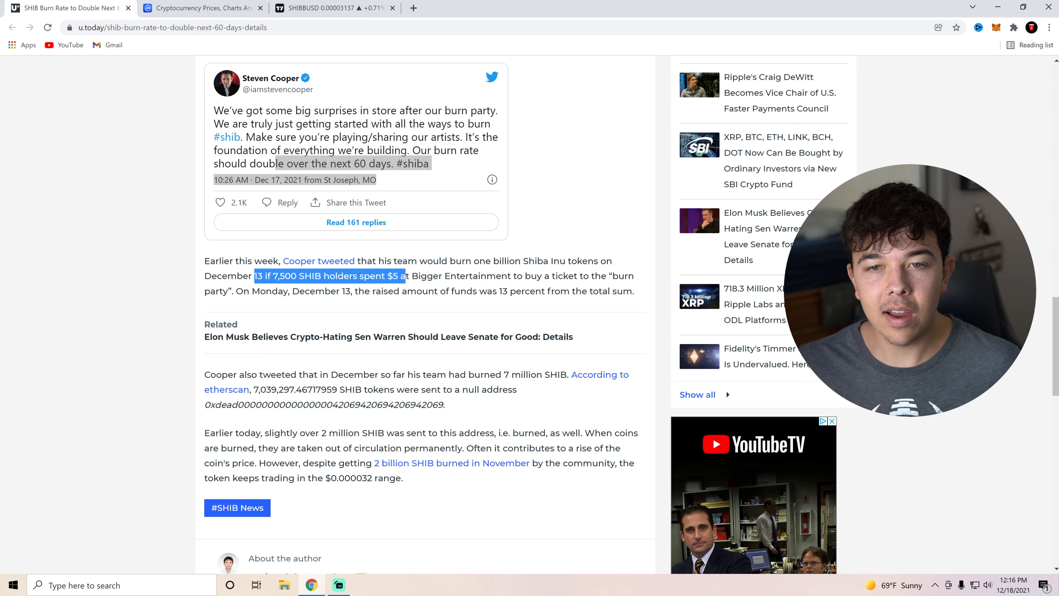
{"action": "left_click_drag", "start_coordinate": [406, 276], "coordinate": [533, 276]}
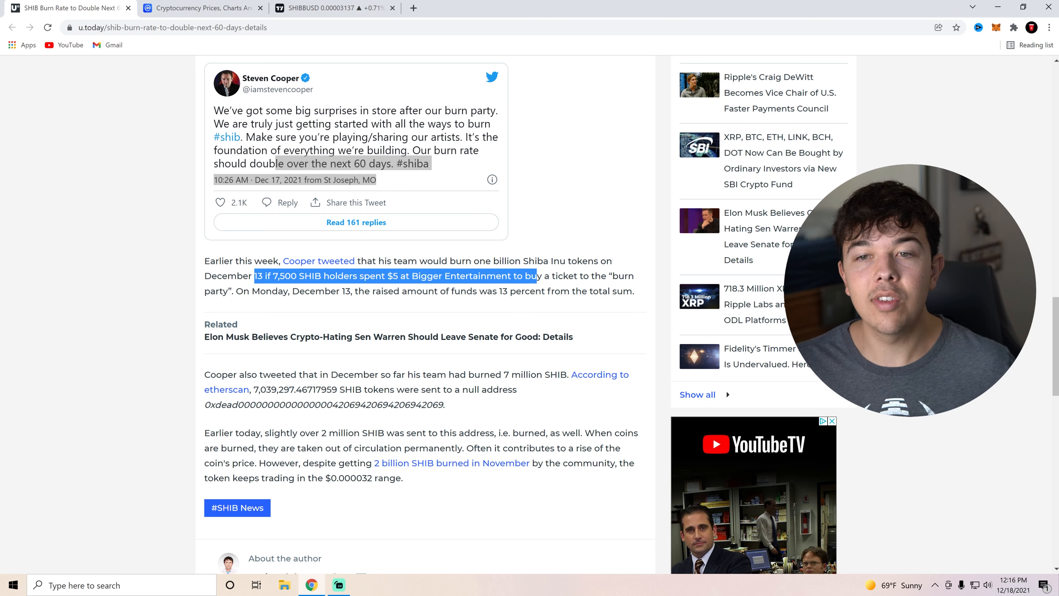
{"action": "left_click_drag", "start_coordinate": [534, 276], "coordinate": [250, 290]}
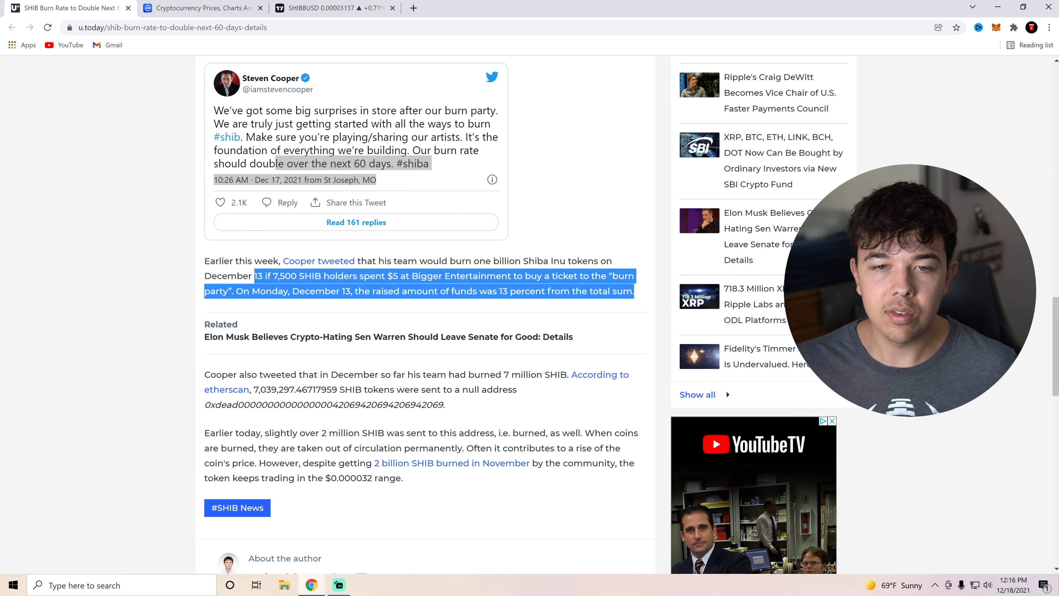
{"action": "left_click", "coordinate": [349, 337]}
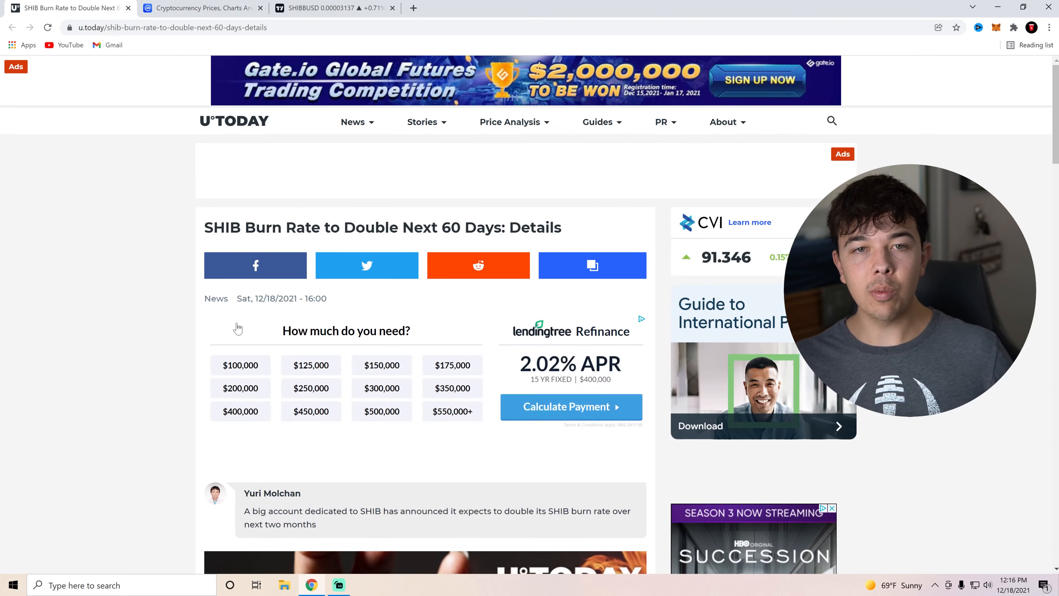
{"action": "scroll", "scroll_direction": "down", "scroll_amount": 3}
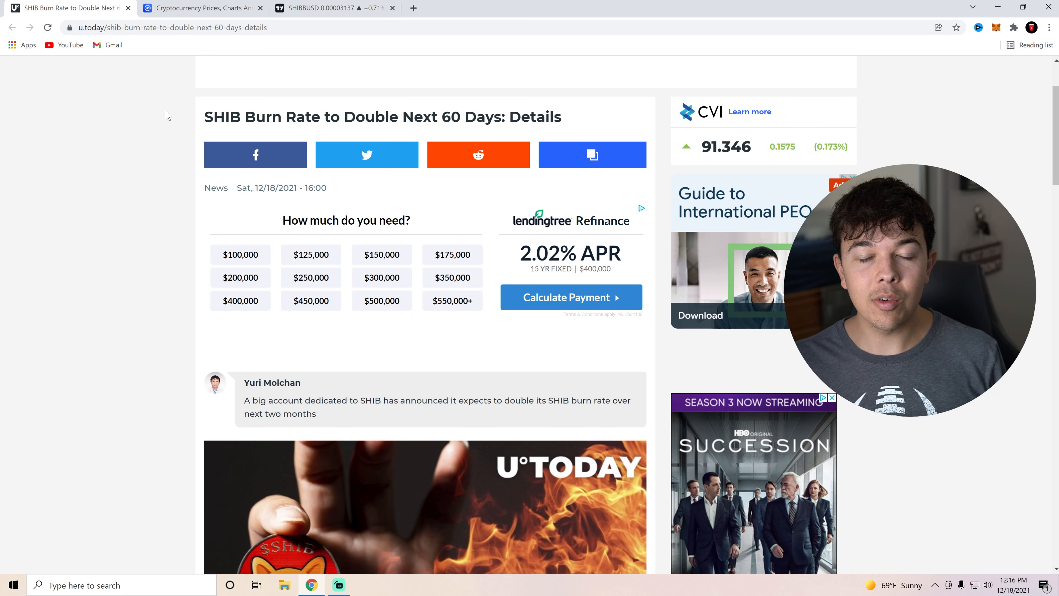
{"action": "left_click_drag", "start_coordinate": [205, 117], "coordinate": [316, 413]}
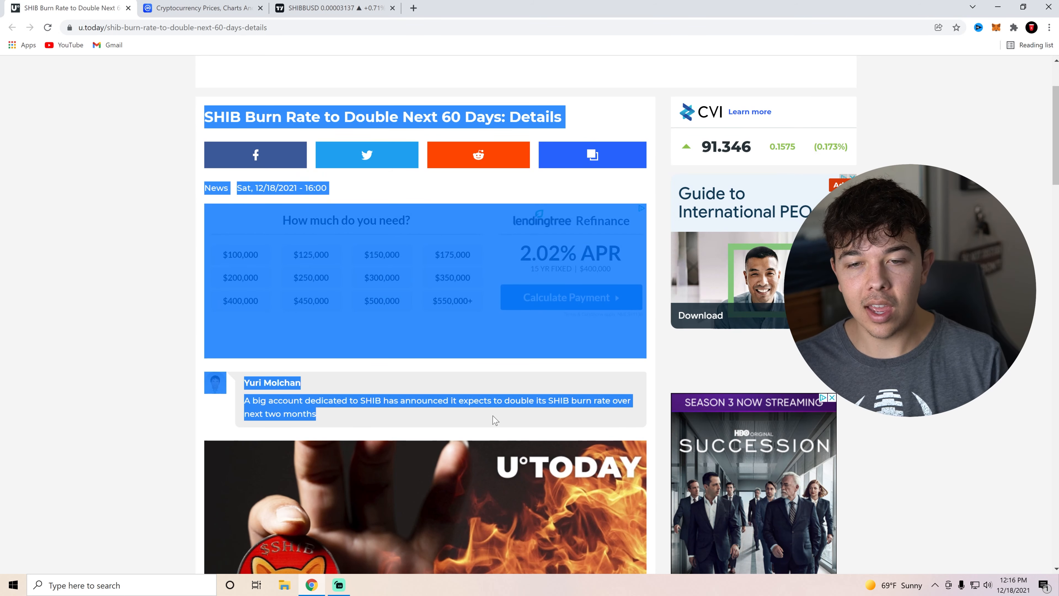
{"action": "scroll", "scroll_direction": "down", "scroll_amount": 3}
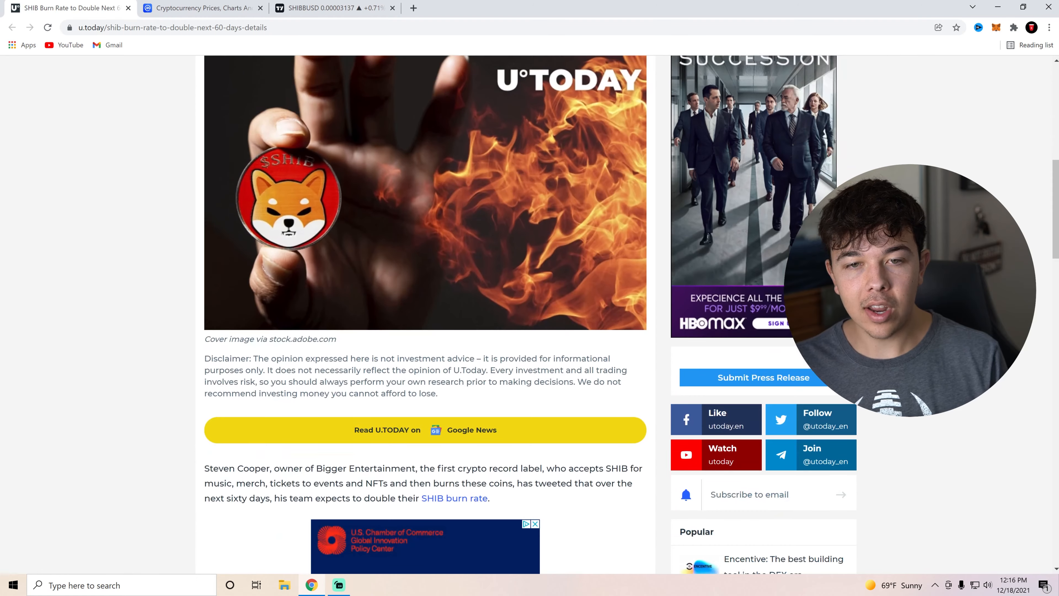
{"action": "scroll", "scroll_direction": "down", "scroll_amount": 3}
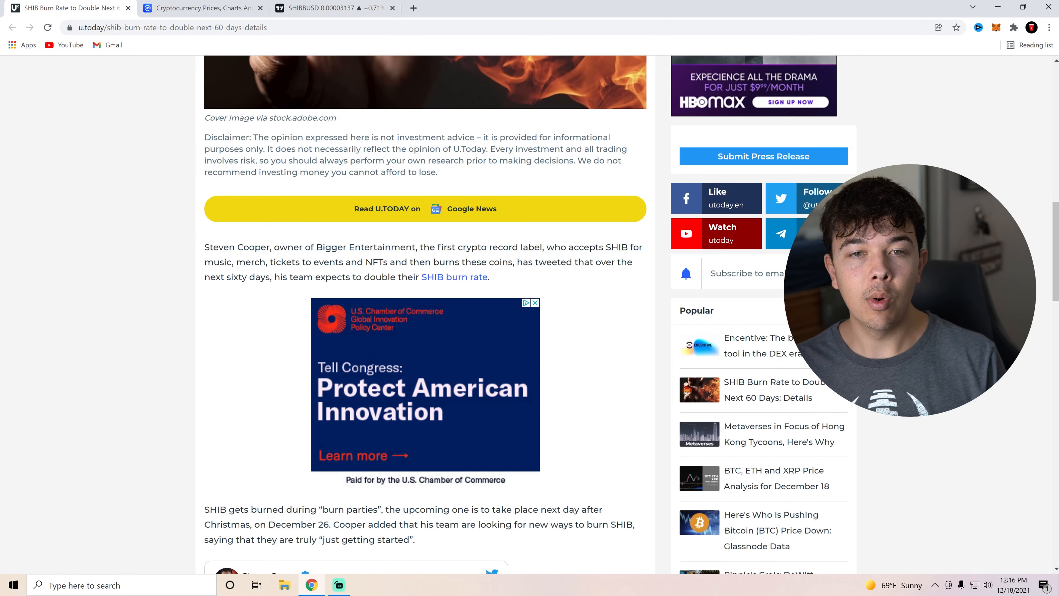
{"action": "left_click_drag", "start_coordinate": [205, 246], "coordinate": [489, 277]}
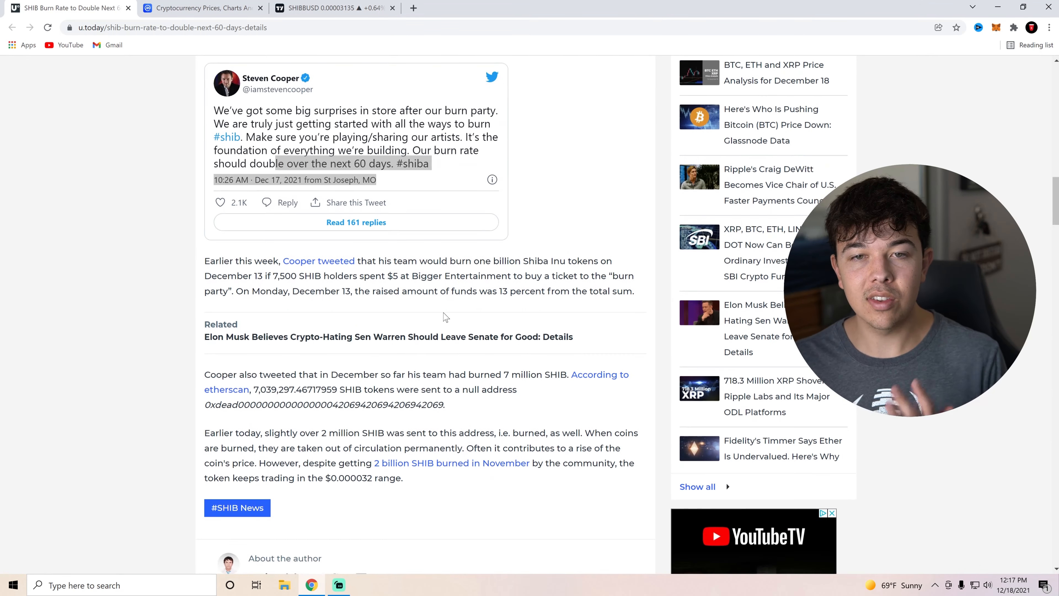
Read the closing etherscan burn paragraph down to the #SHIB News tag and Yuri Molchan's bio
{"action": "scroll", "scroll_direction": "down", "scroll_amount": 3}
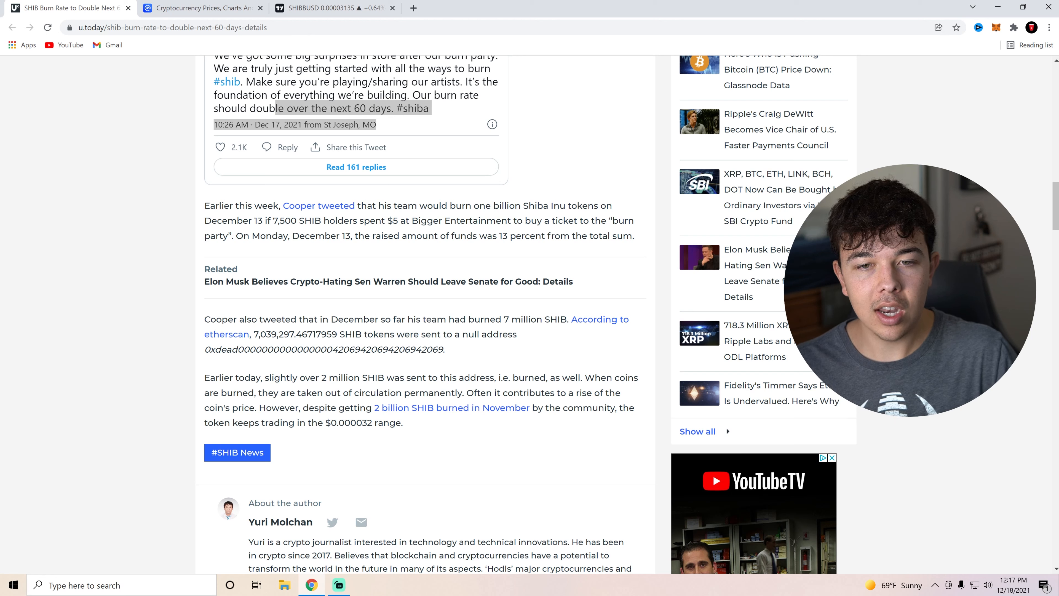
{"action": "left_click_drag", "start_coordinate": [204, 319], "coordinate": [402, 422]}
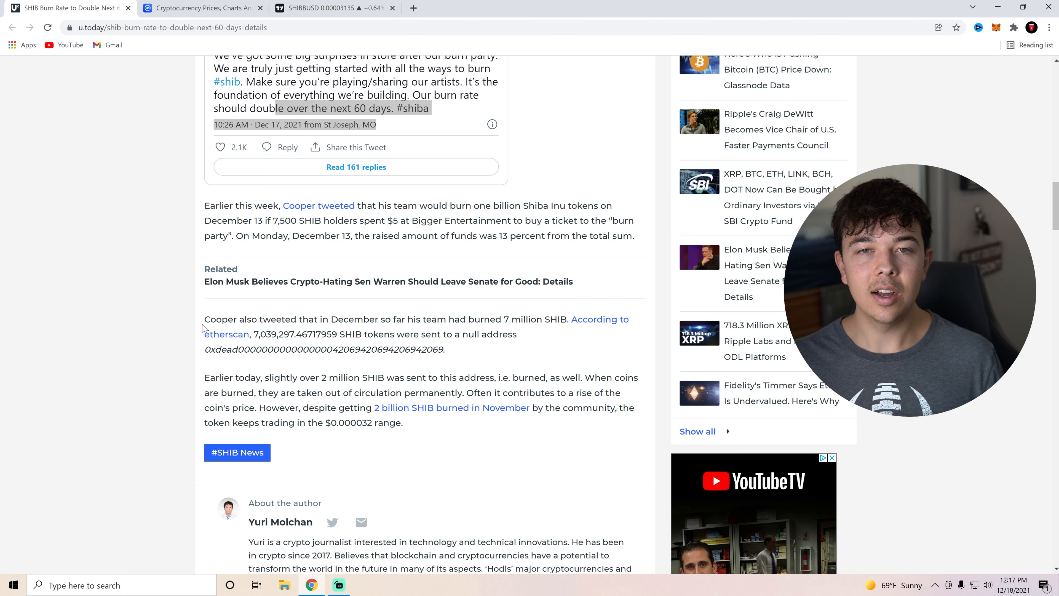
{"action": "mouse_move", "coordinate": [174, 403]}
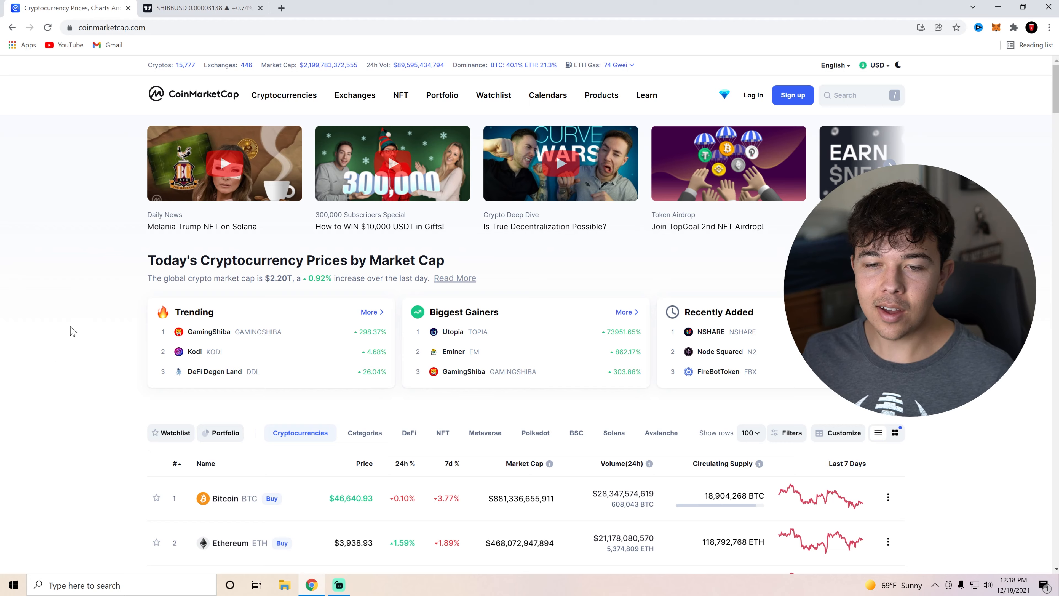
Reach rank #13 in the market cap table and load the SHIBA INU coin page
{"action": "scroll", "scroll_direction": "down", "scroll_amount": 3}
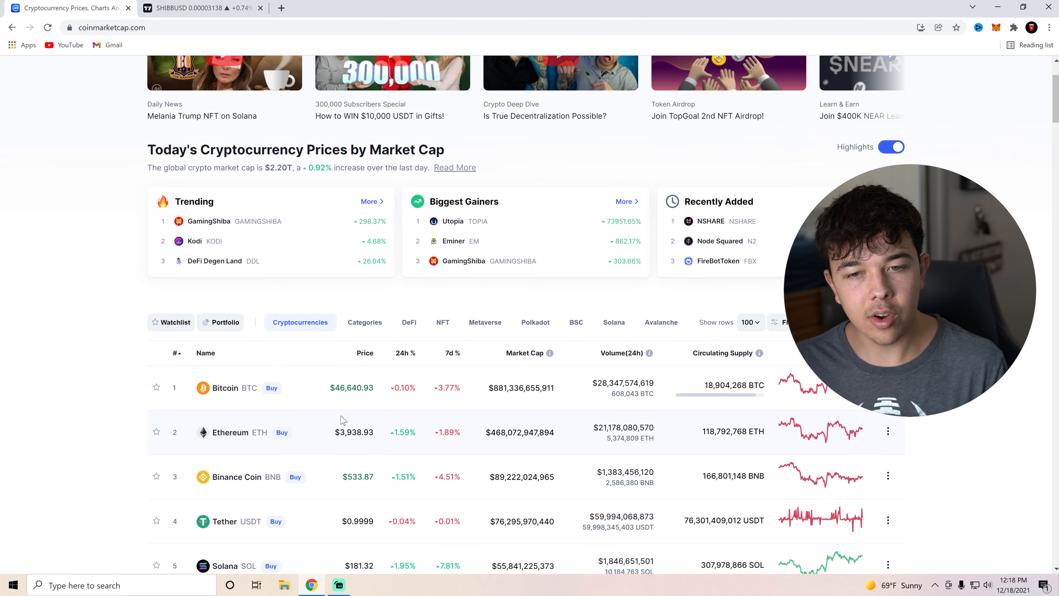
{"action": "scroll", "scroll_direction": "down", "scroll_amount": 3}
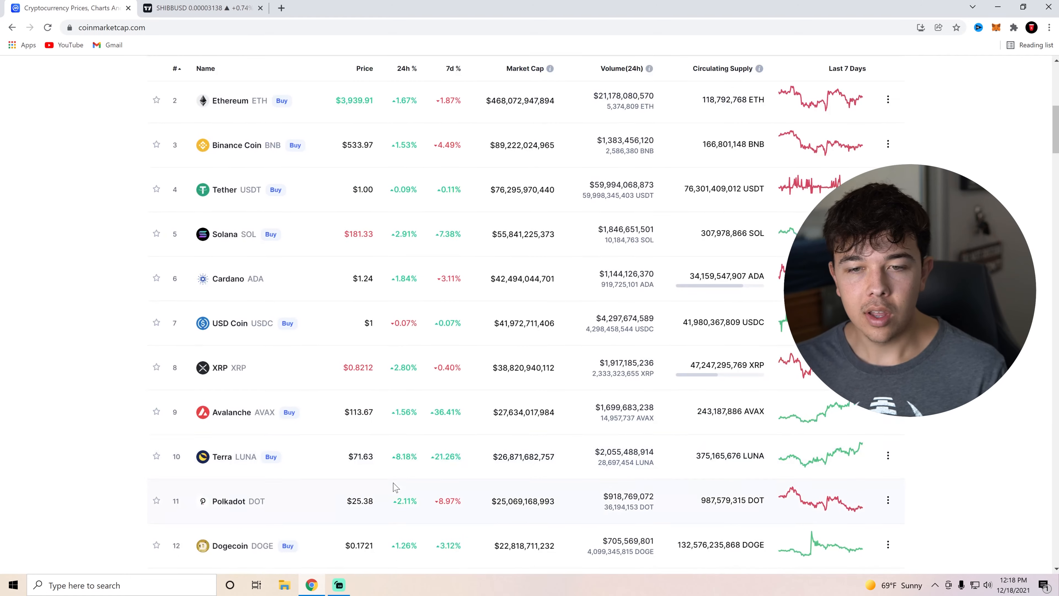
{"action": "scroll", "scroll_direction": "down", "scroll_amount": 3}
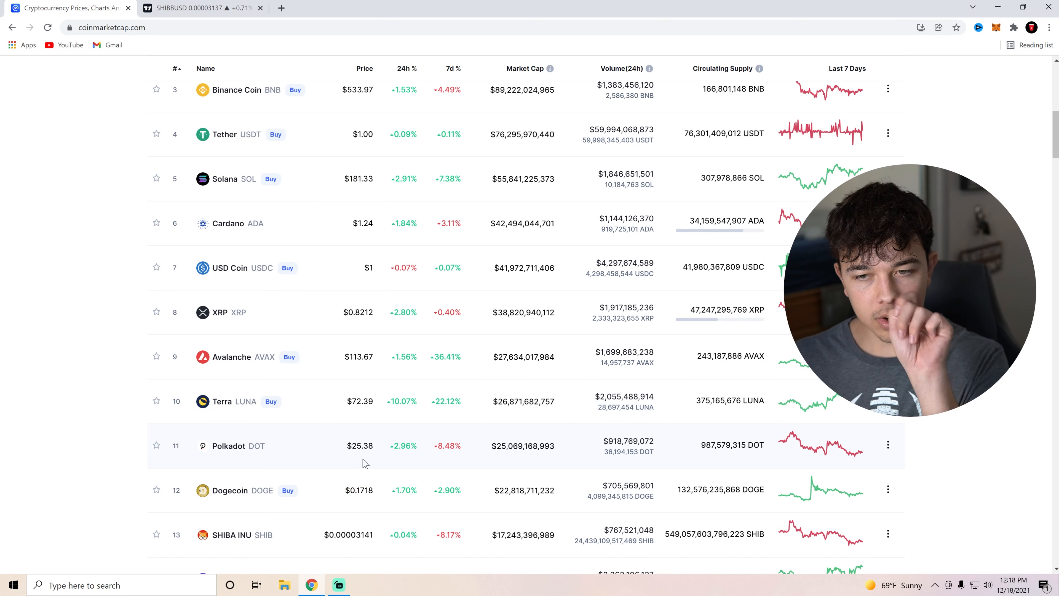
{"action": "mouse_move", "coordinate": [577, 447]}
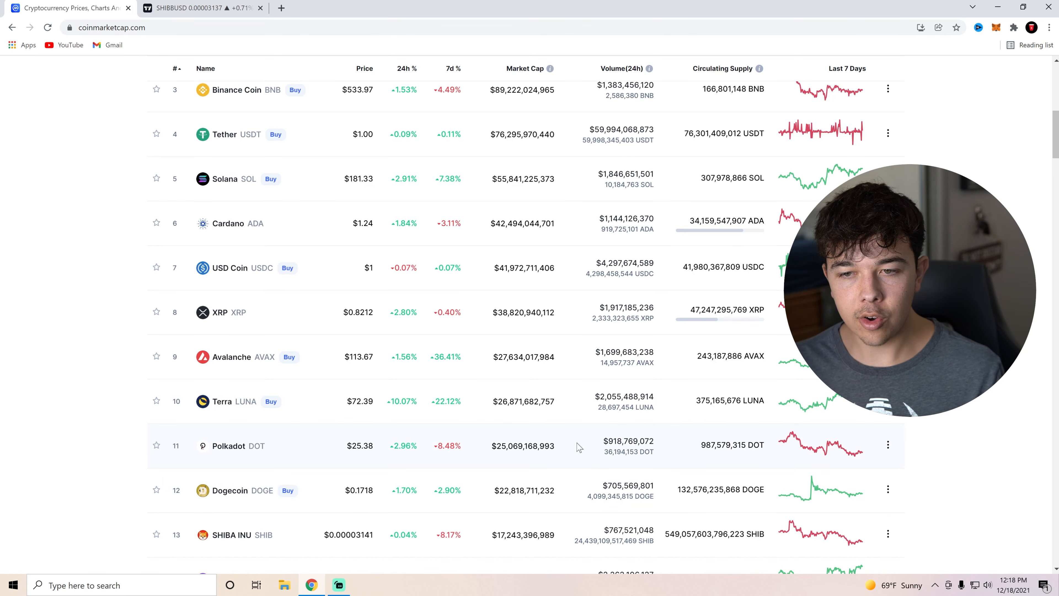
{"action": "scroll", "scroll_direction": "down", "scroll_amount": 3}
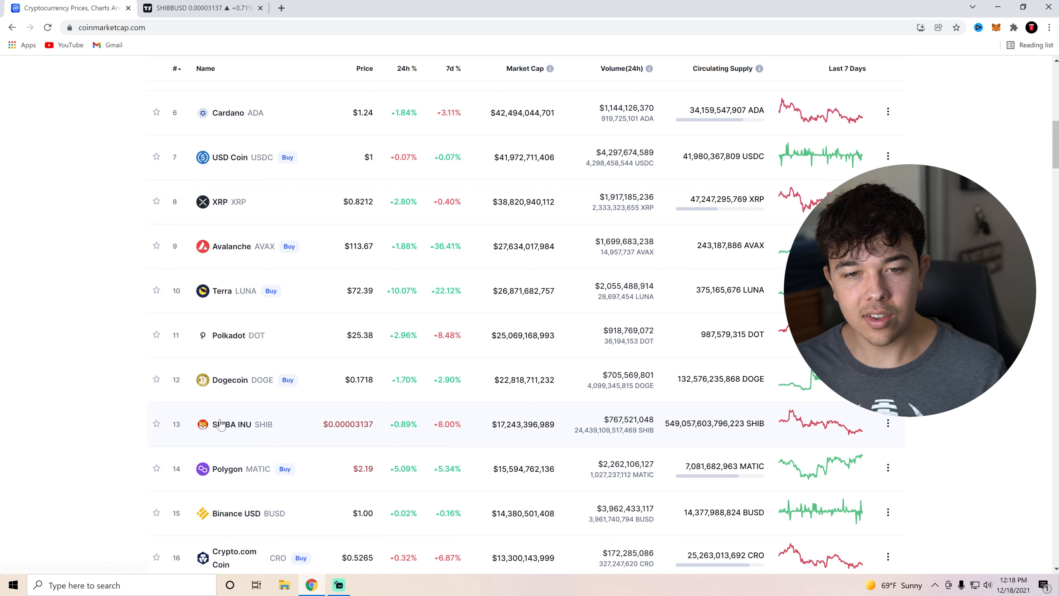
{"action": "left_click", "coordinate": [237, 424]}
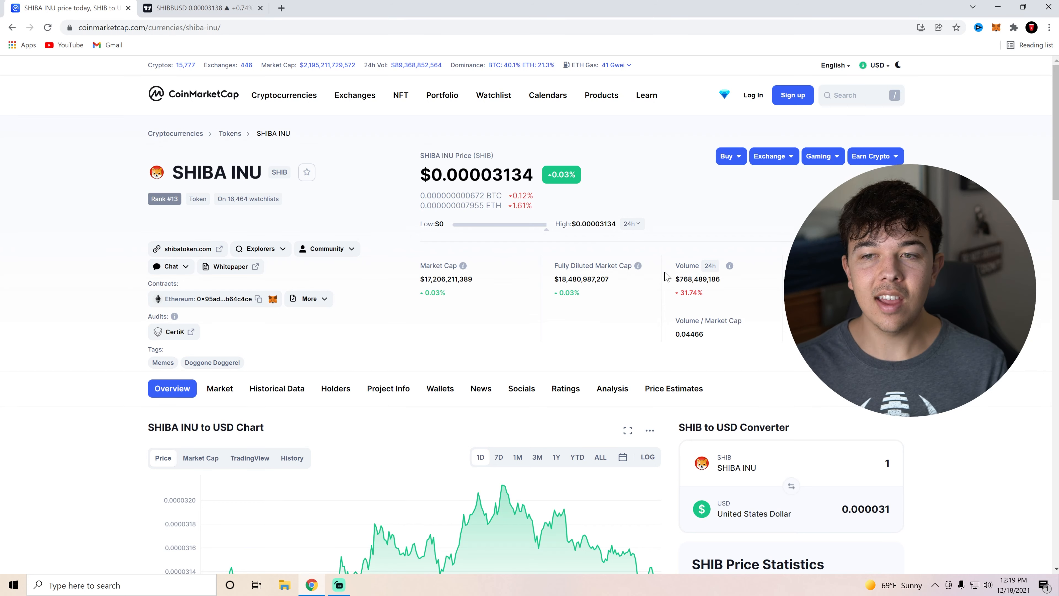
Move down the Shiba Inu page to the SHIB/USD price chart
{"action": "scroll", "scroll_direction": "down", "scroll_amount": 3}
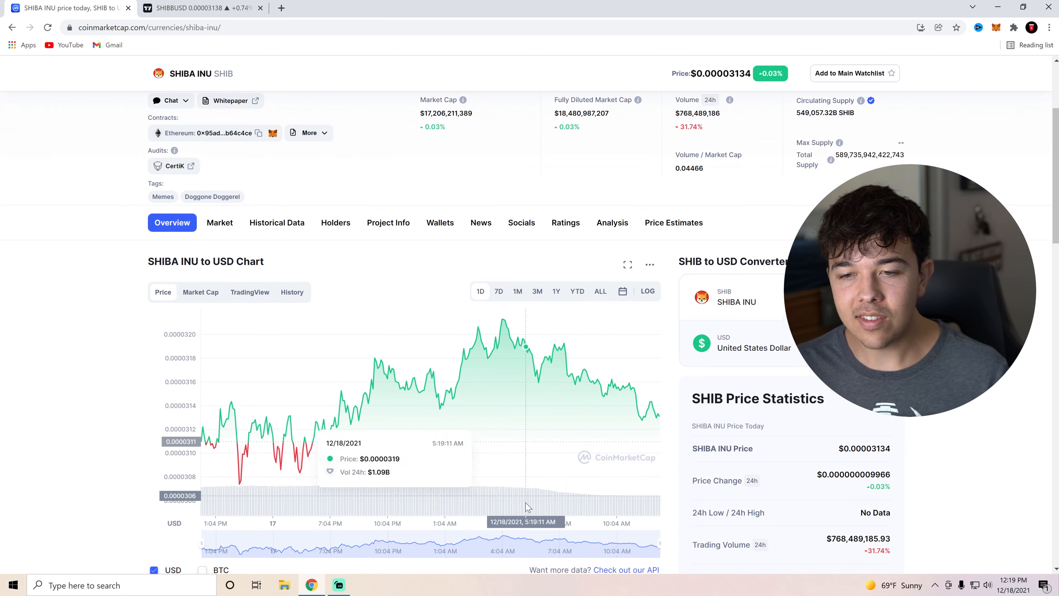
{"action": "mouse_move", "coordinate": [531, 456]}
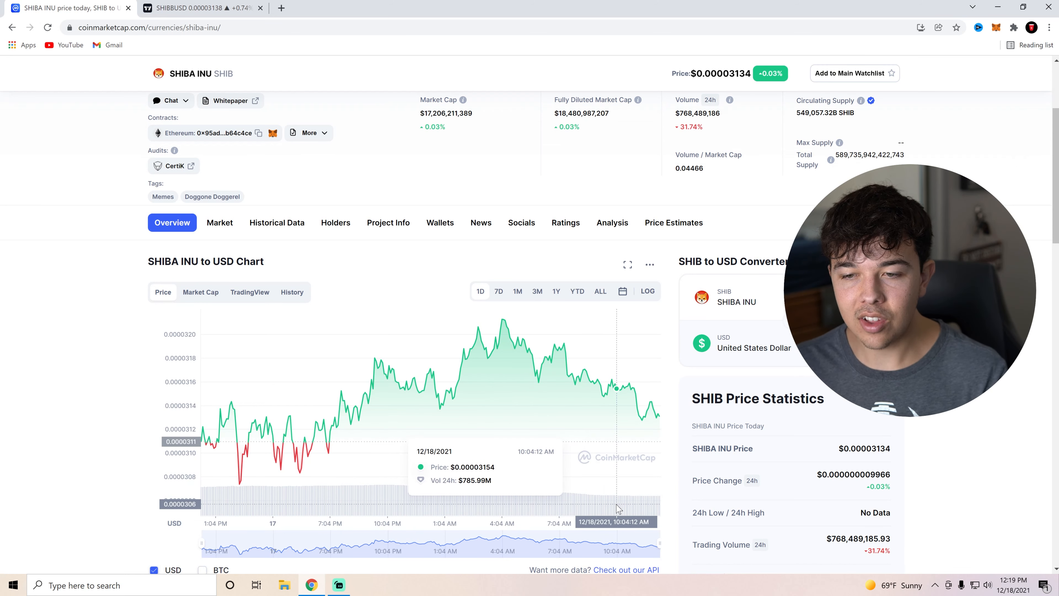
{"action": "mouse_move", "coordinate": [584, 498]}
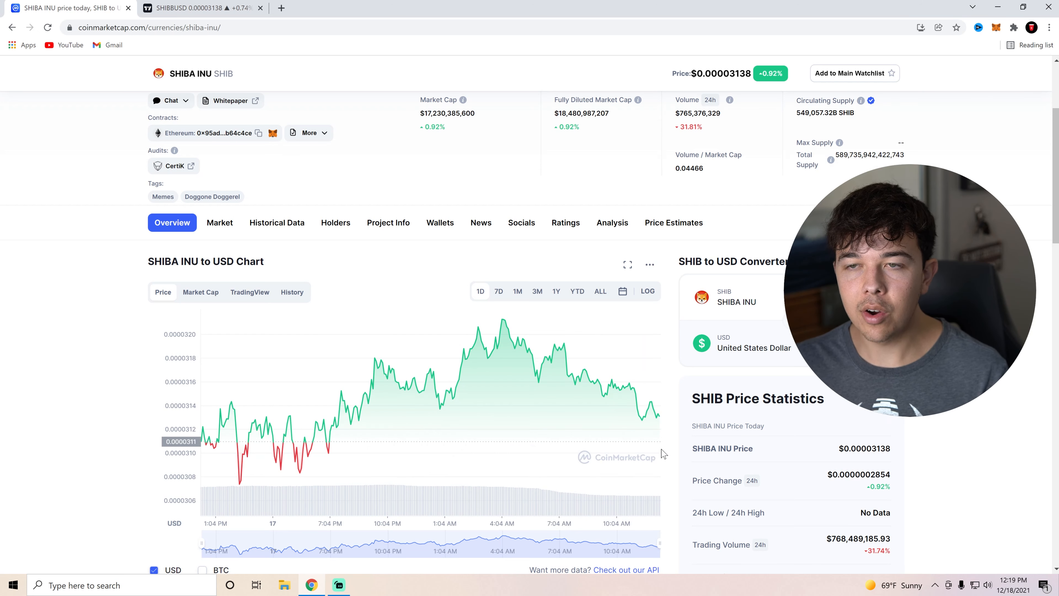
{"action": "mouse_move", "coordinate": [706, 462]}
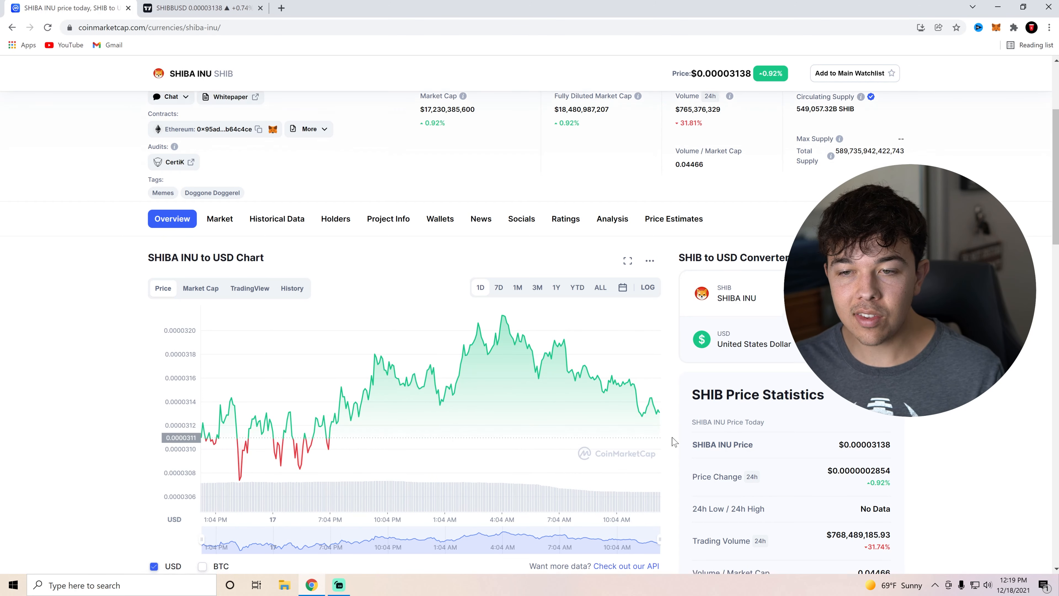
{"action": "scroll", "scroll_direction": "down", "scroll_amount": 3}
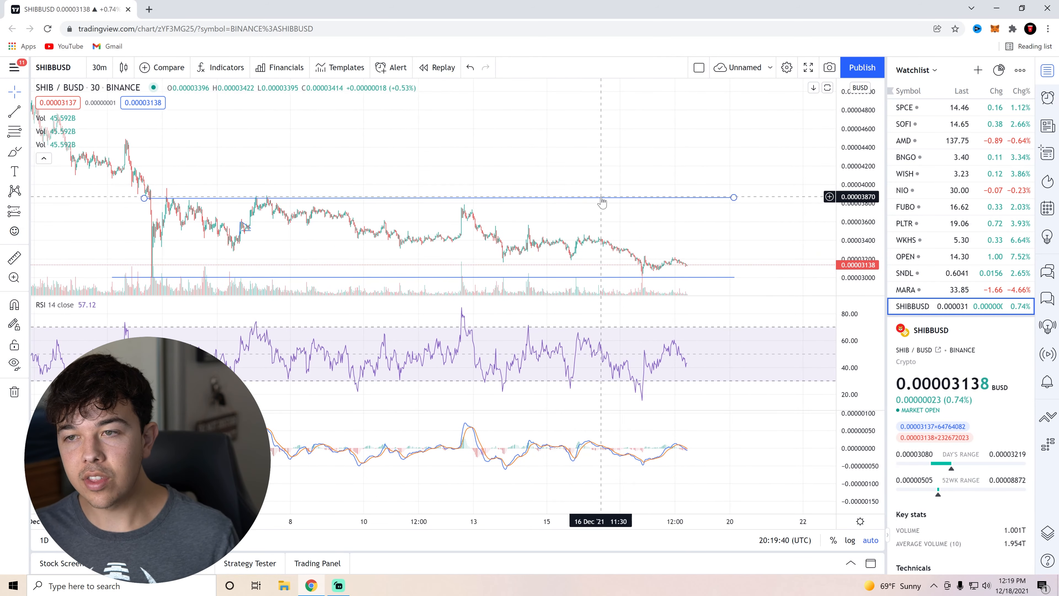
{"action": "mouse_move", "coordinate": [618, 237]}
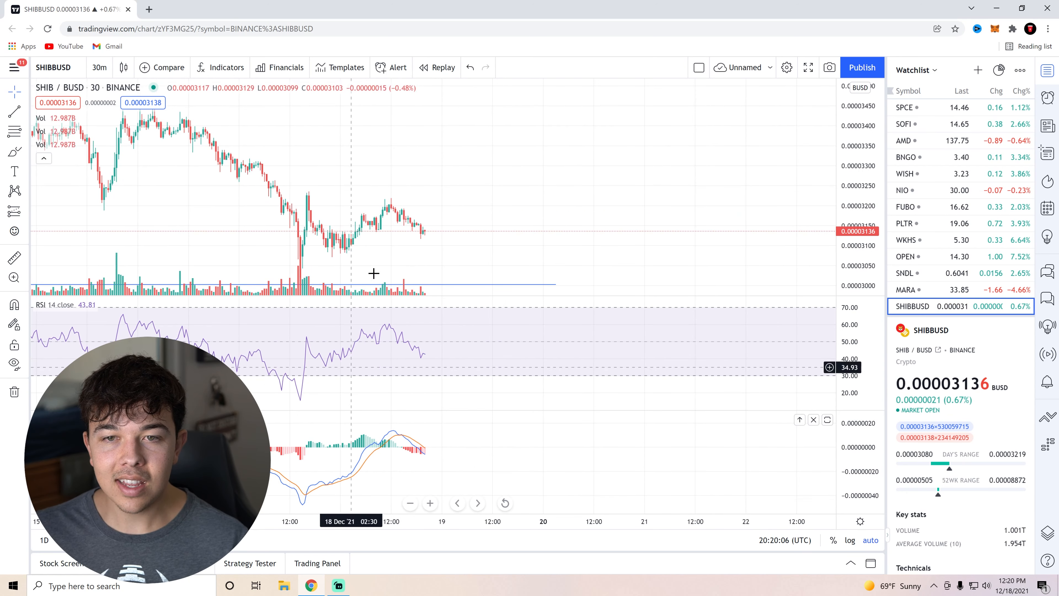
{"action": "mouse_move", "coordinate": [419, 239]}
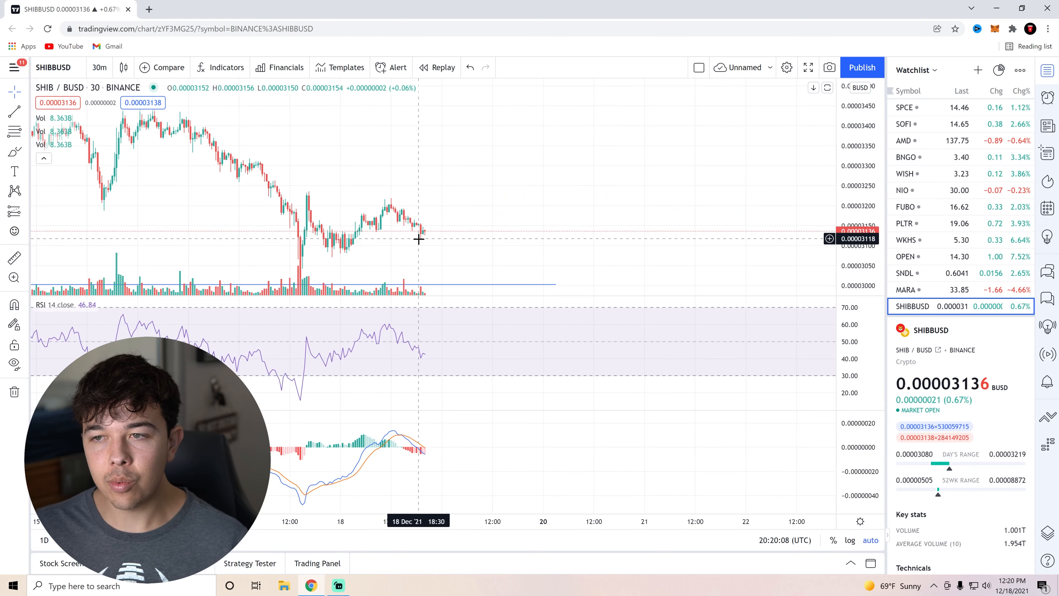
{"action": "mouse_move", "coordinate": [425, 250]}
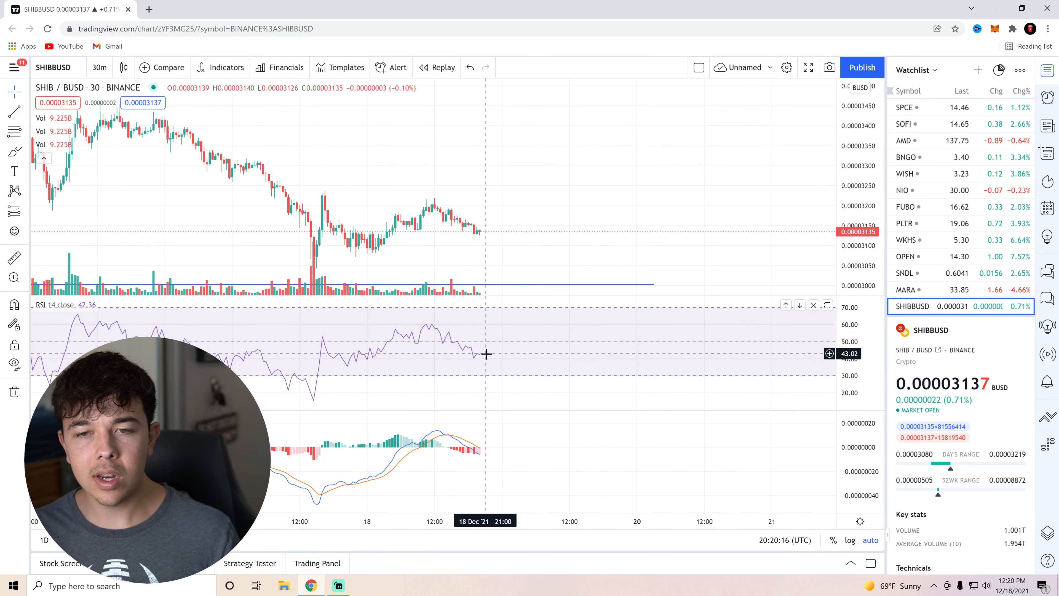
{"action": "mouse_move", "coordinate": [434, 357]}
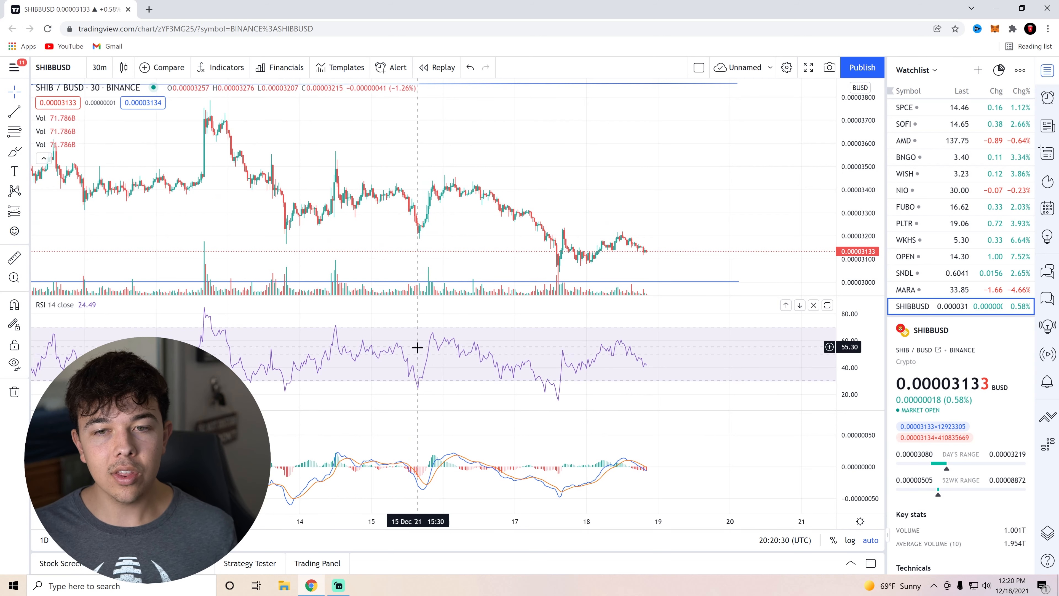
{"action": "mouse_move", "coordinate": [393, 338]}
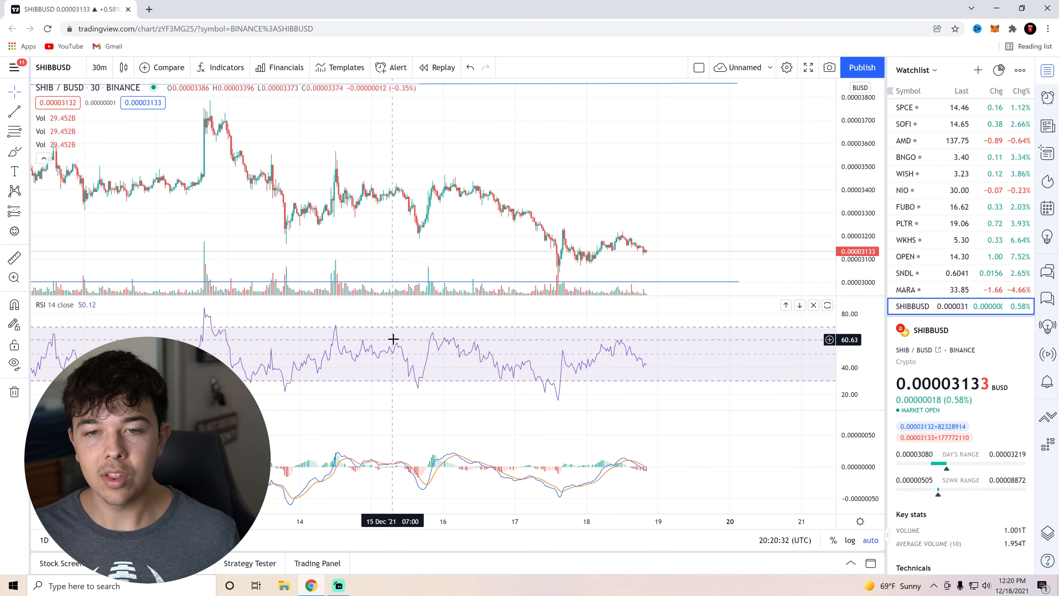
{"action": "mouse_move", "coordinate": [451, 338]}
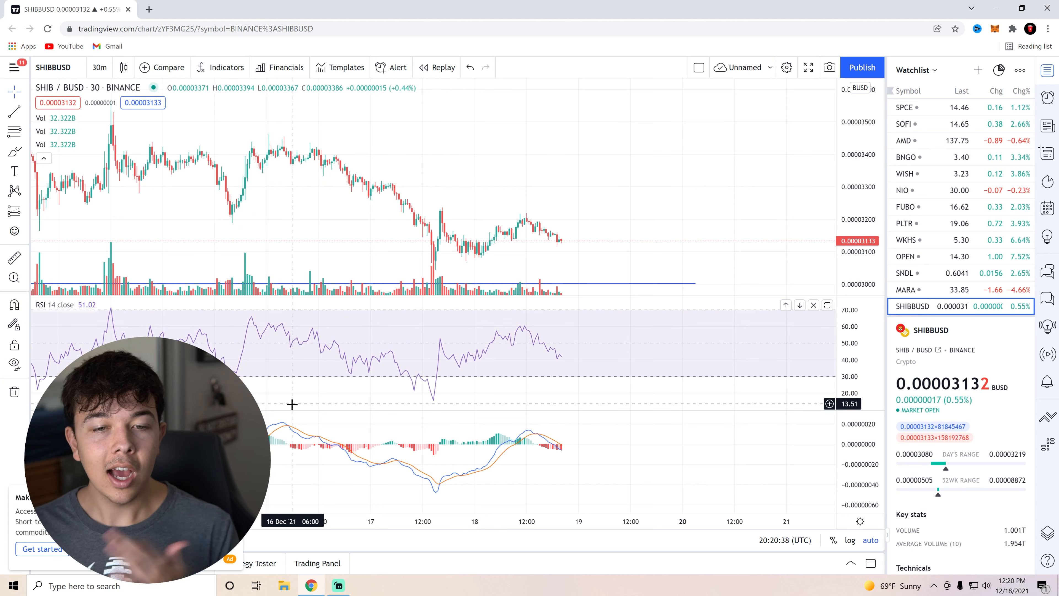
{"action": "mouse_move", "coordinate": [340, 388]}
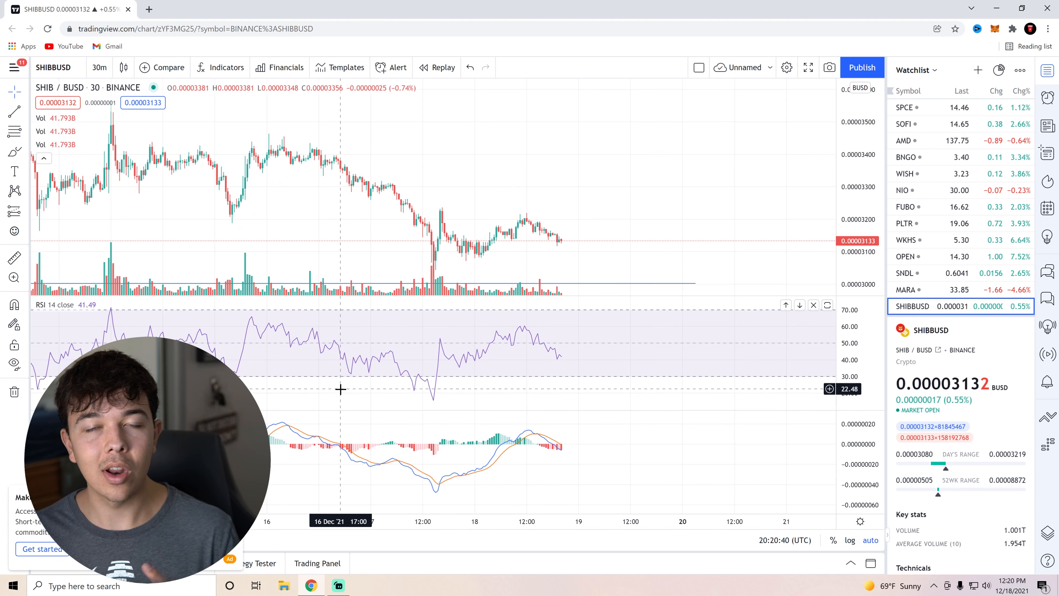